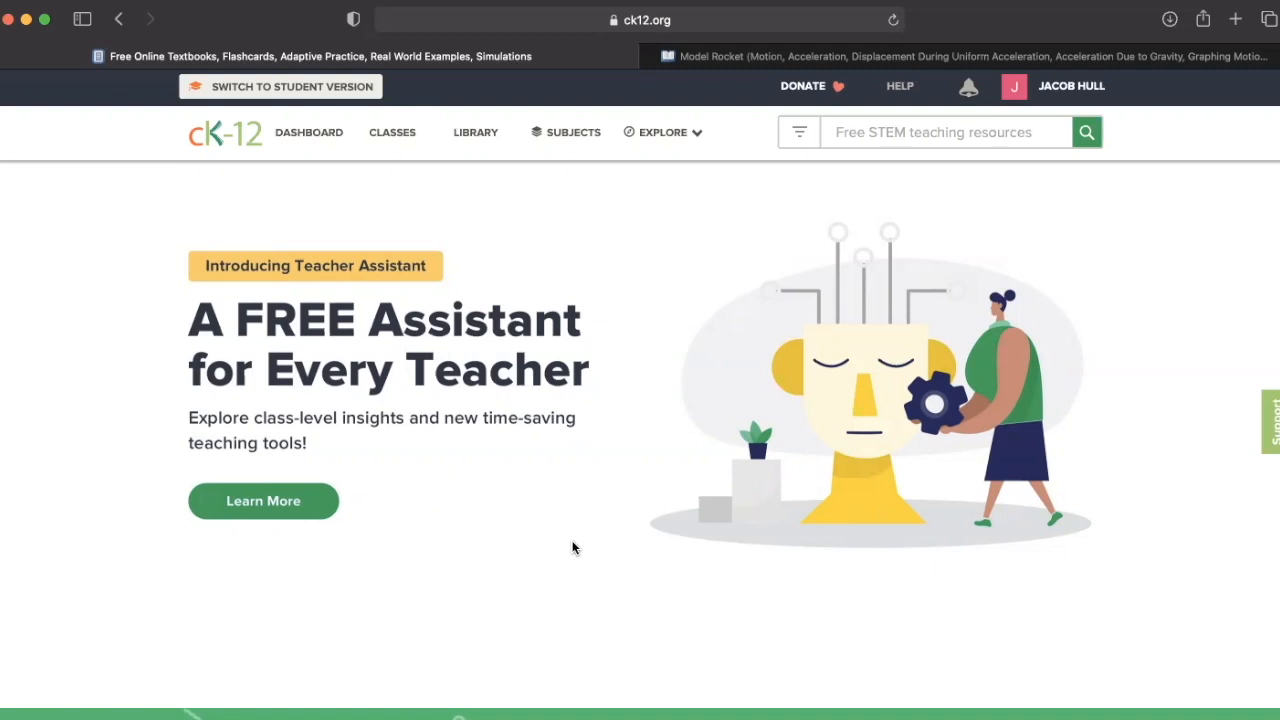
Step: Scroll the homepage past the teacher assistant banner and stats to the subject listings
scroll(down, 3)
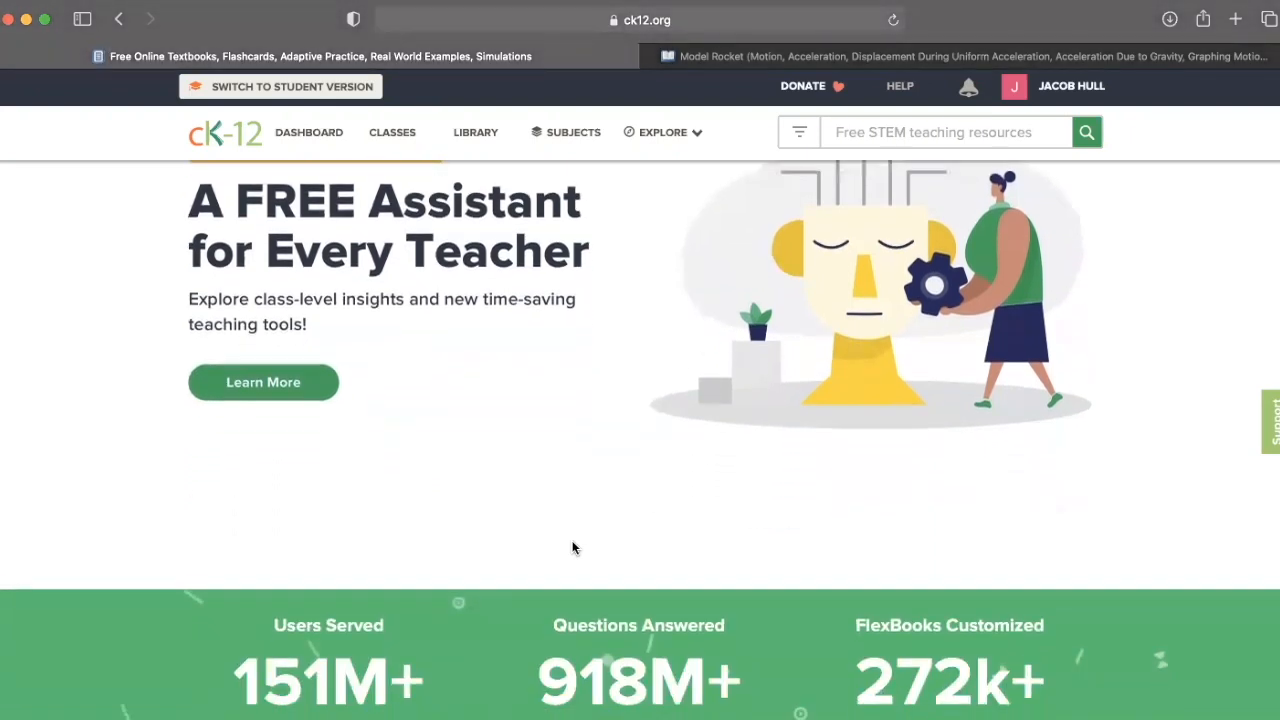
scroll(down, 3)
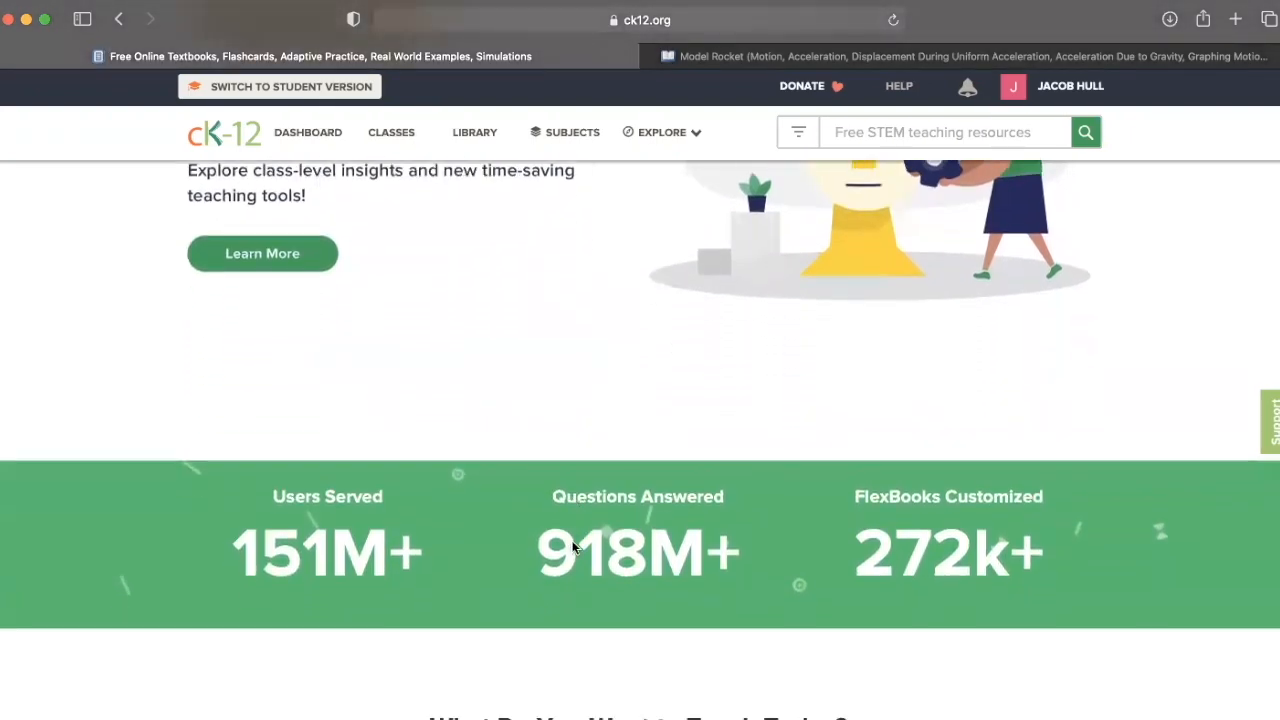
scroll(down, 3)
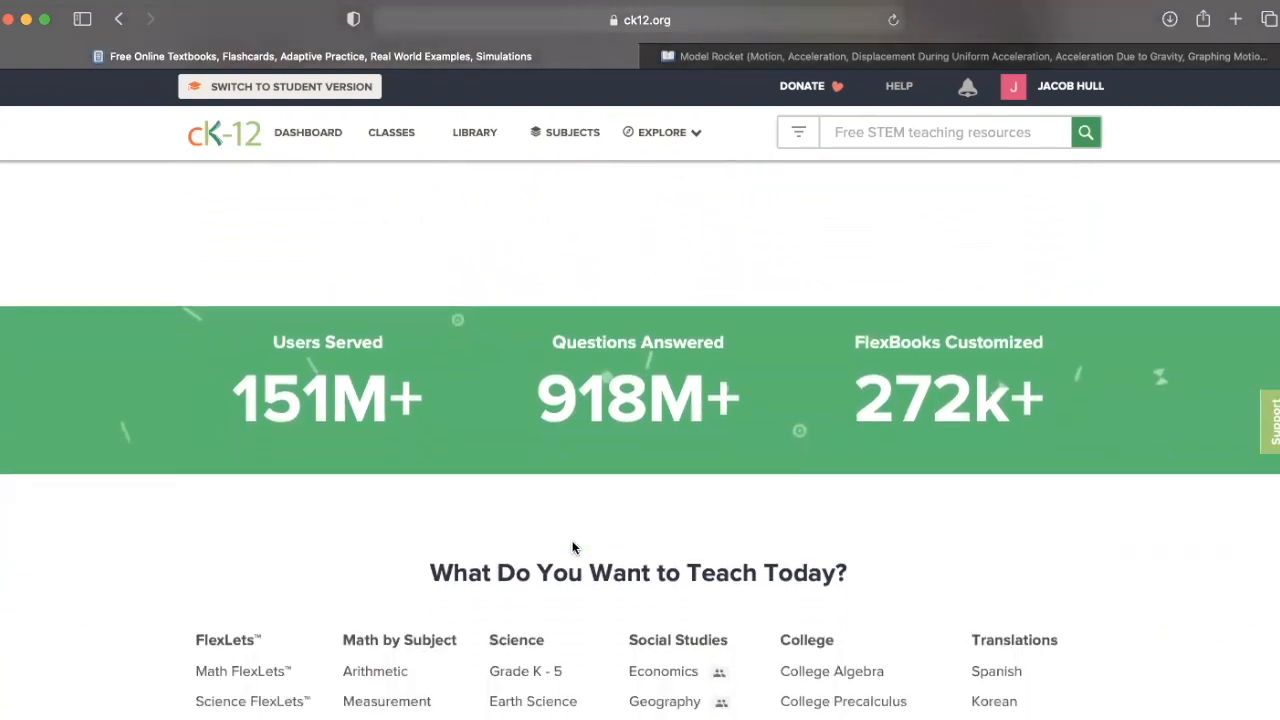
scroll(down, 3)
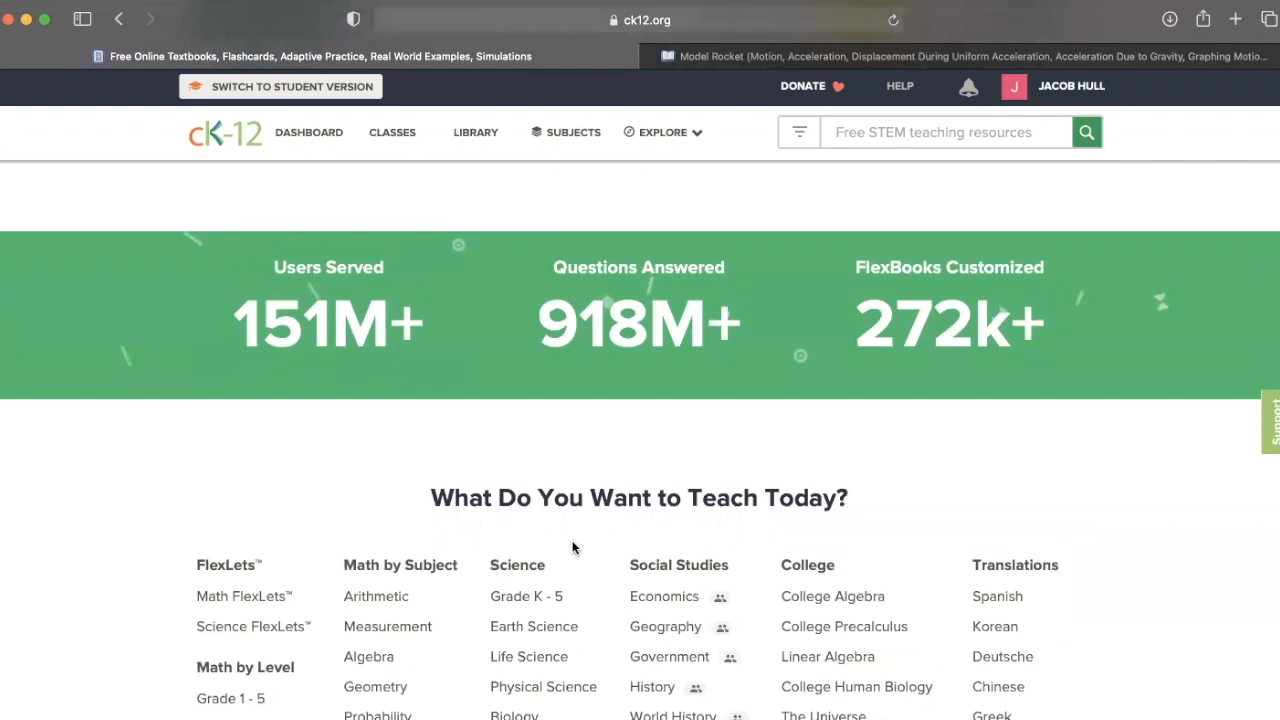
scroll(down, 3)
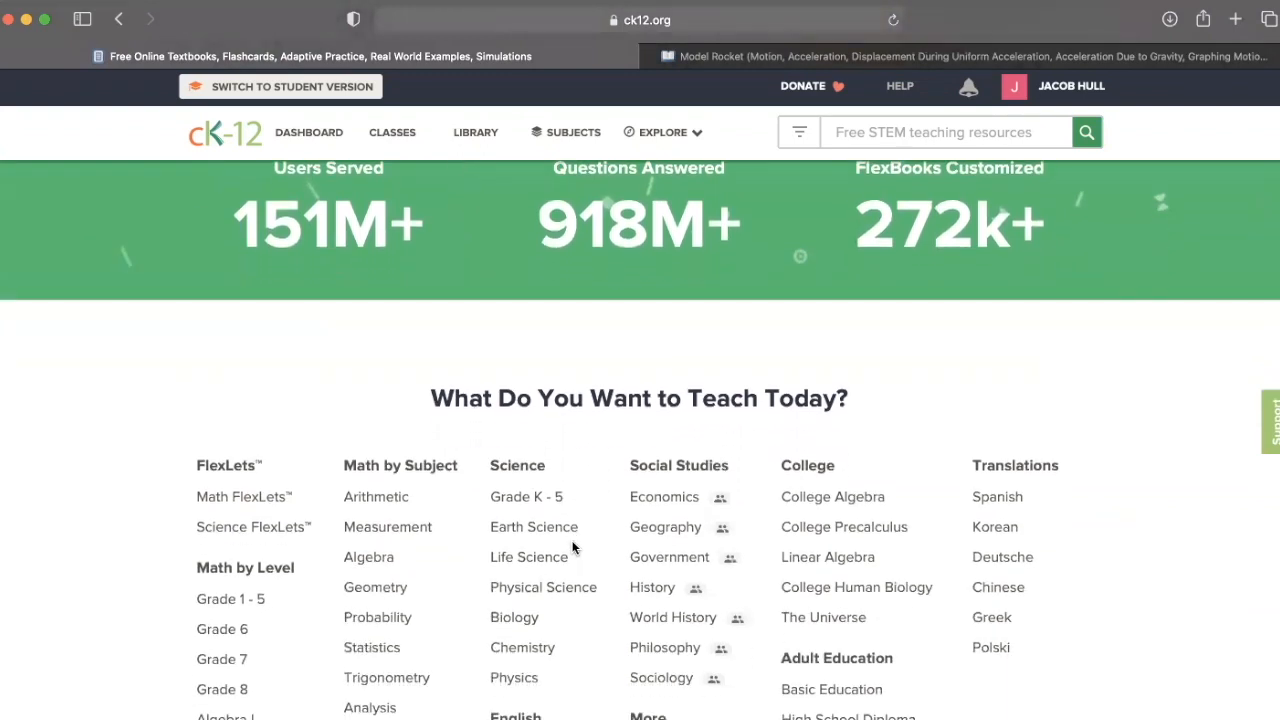
scroll(down, 3)
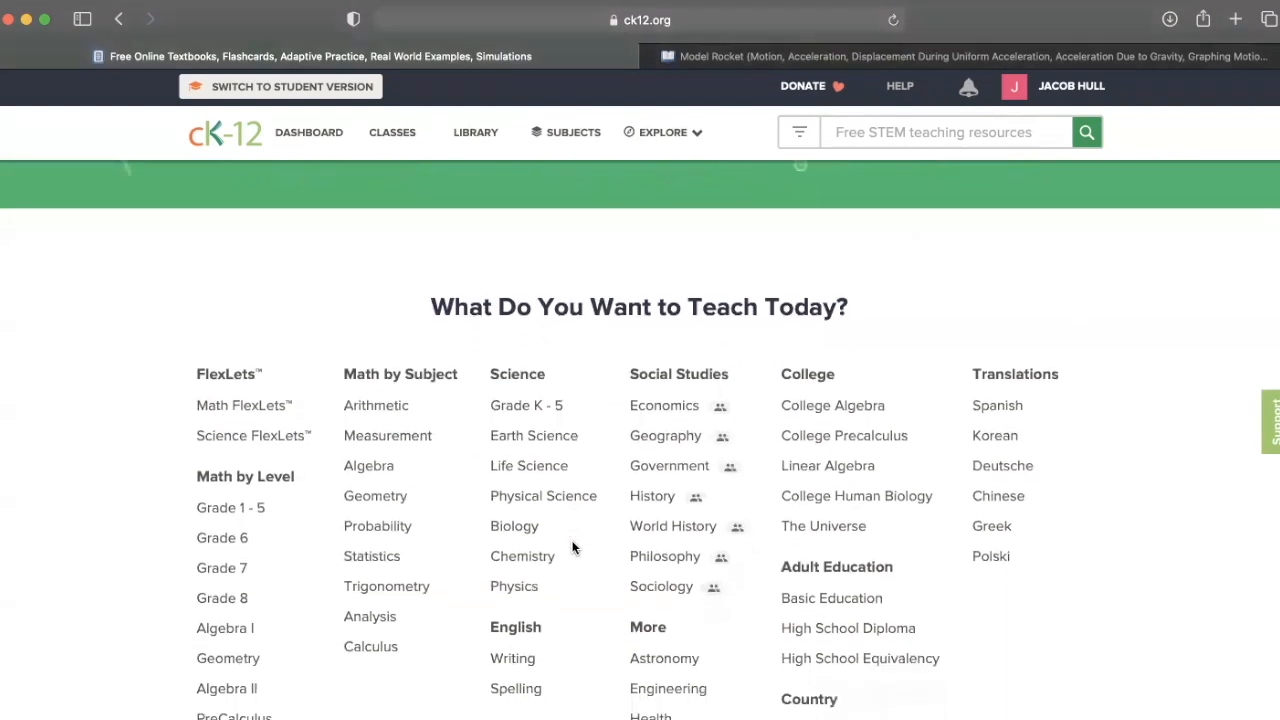
scroll(down, 3)
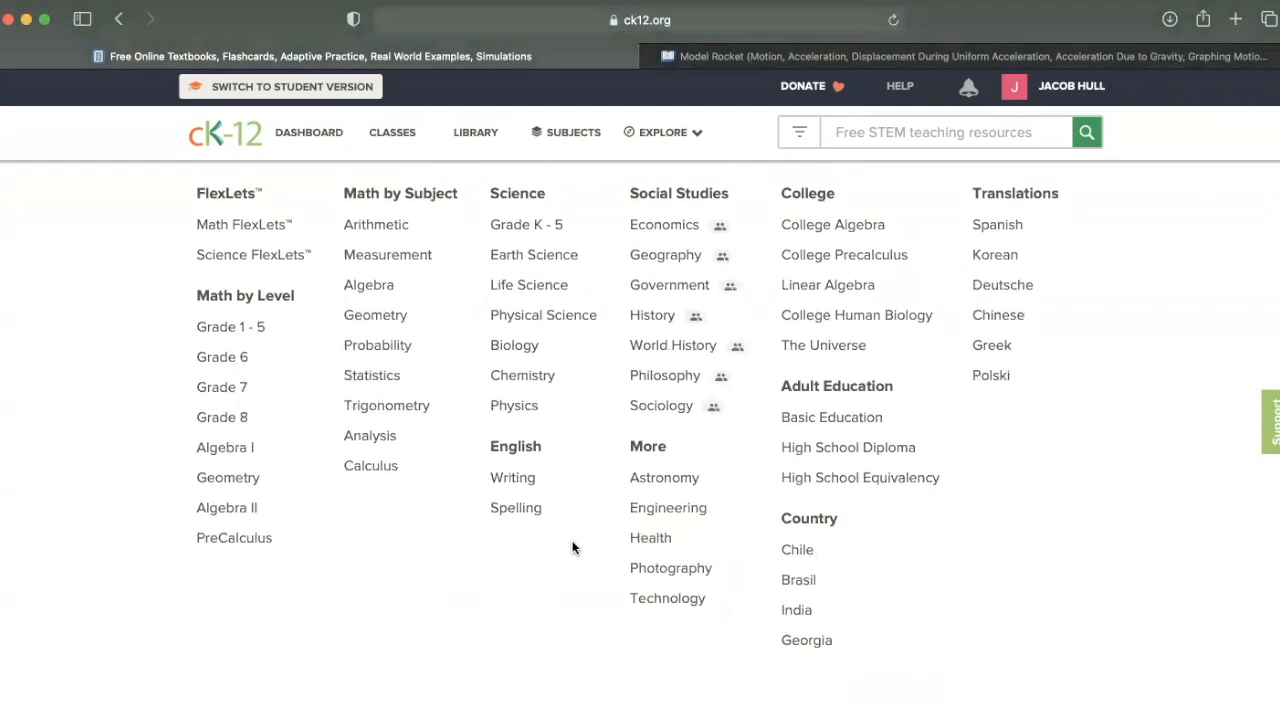
Step: Continue down the homepage to the Explore Some of Our Products section
scroll(down, 3)
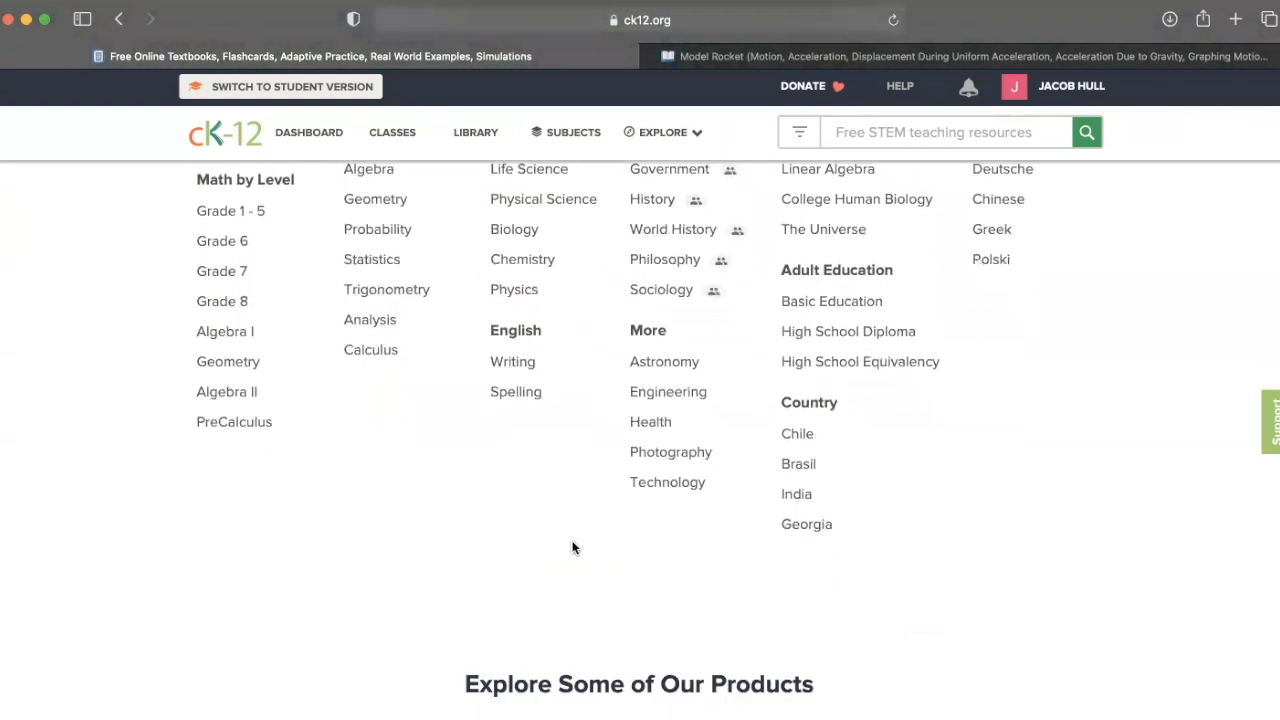
scroll(down, 3)
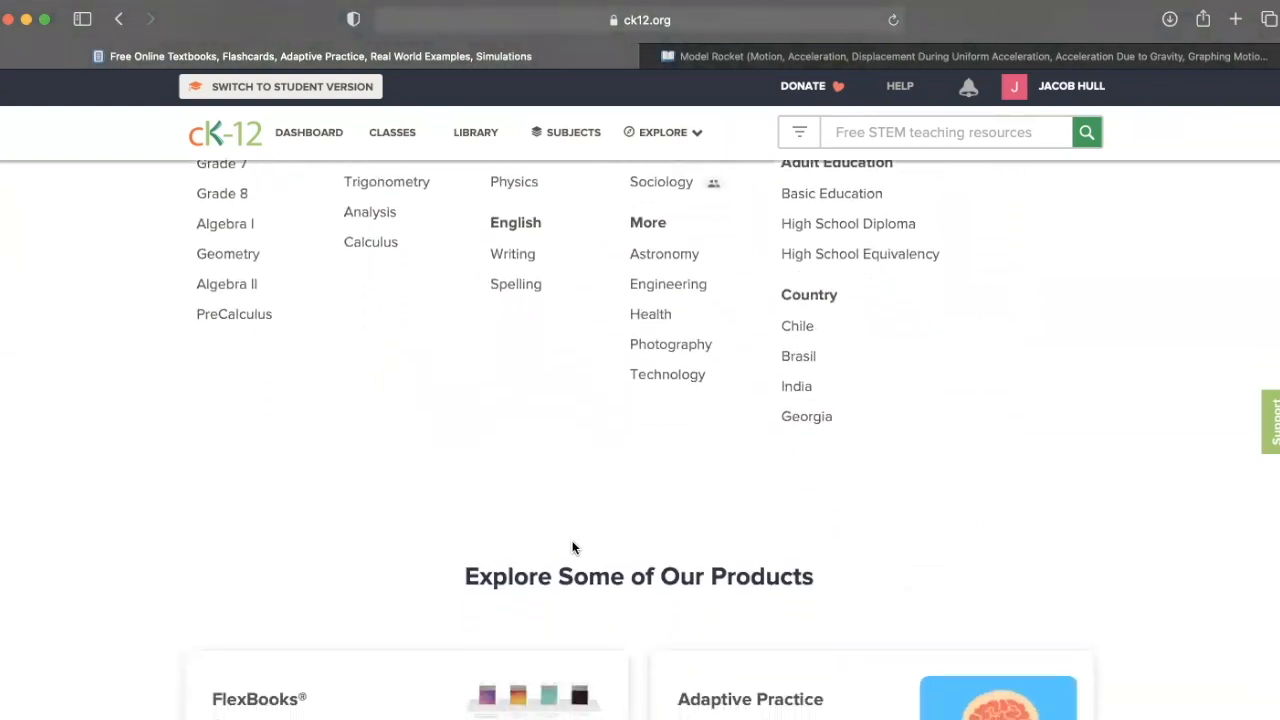
scroll(down, 3)
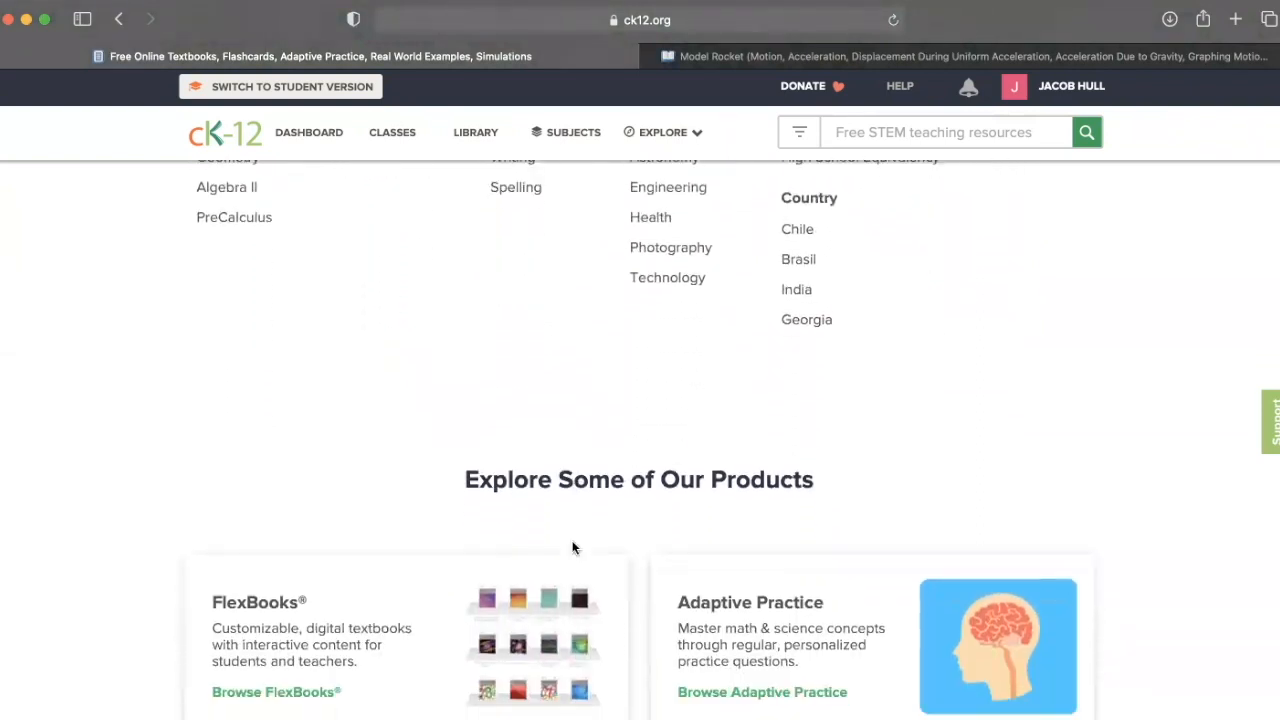
scroll(down, 3)
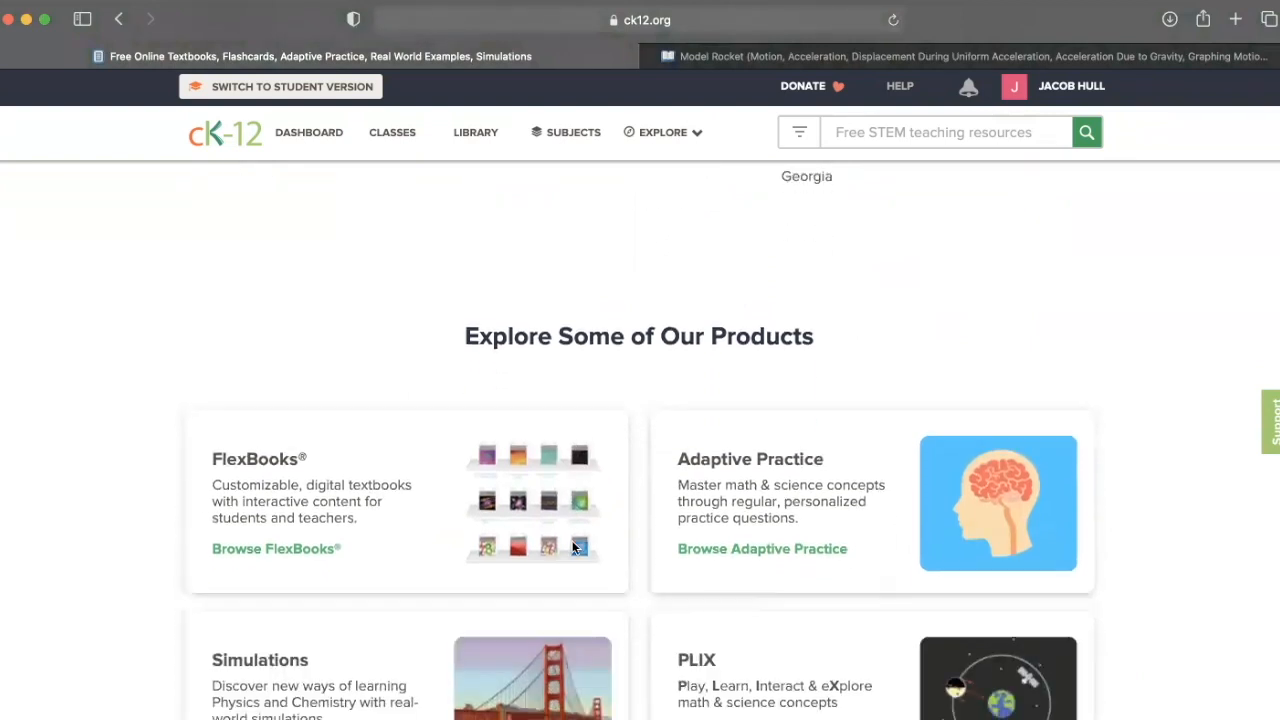
scroll(down, 3)
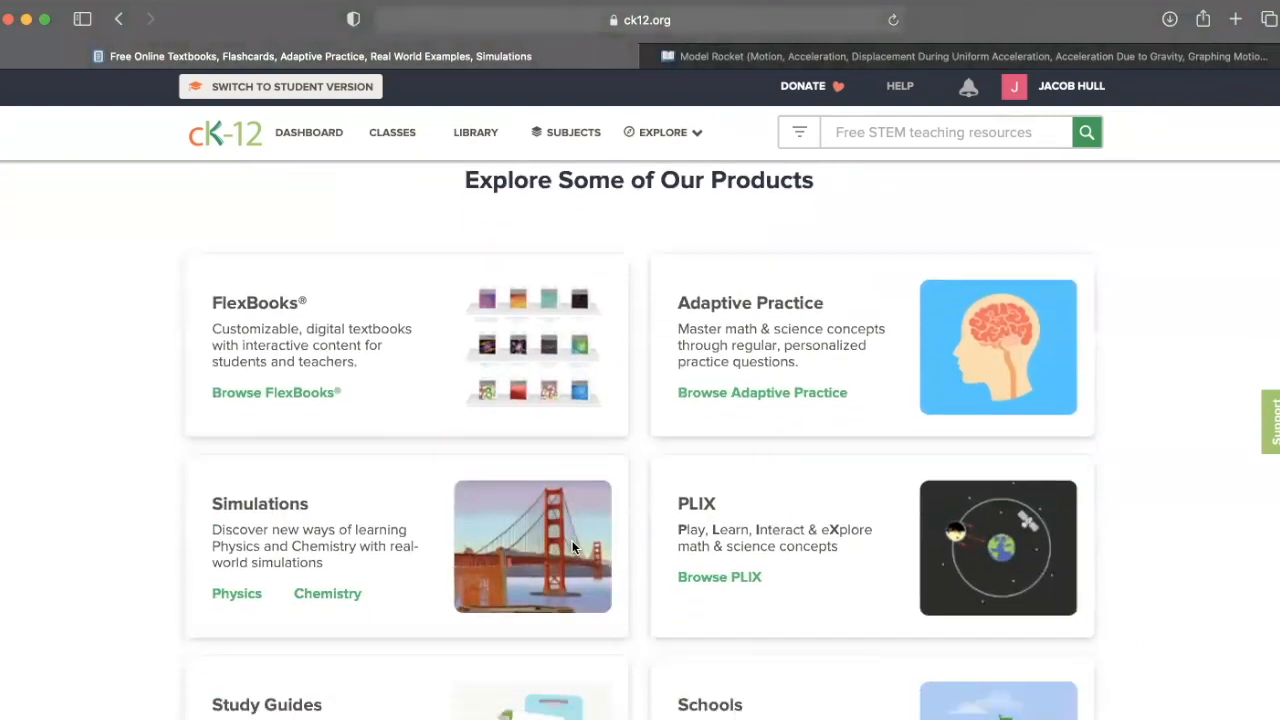
scroll(down, 3)
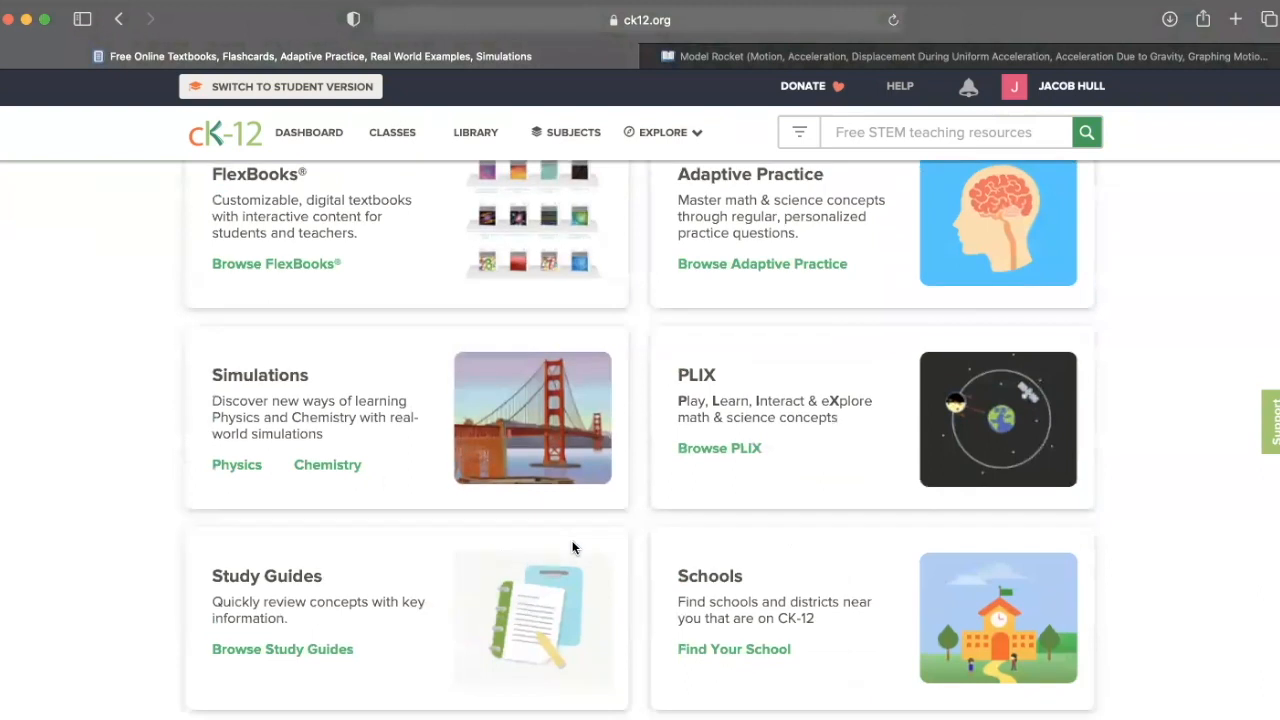
scroll(down, 3)
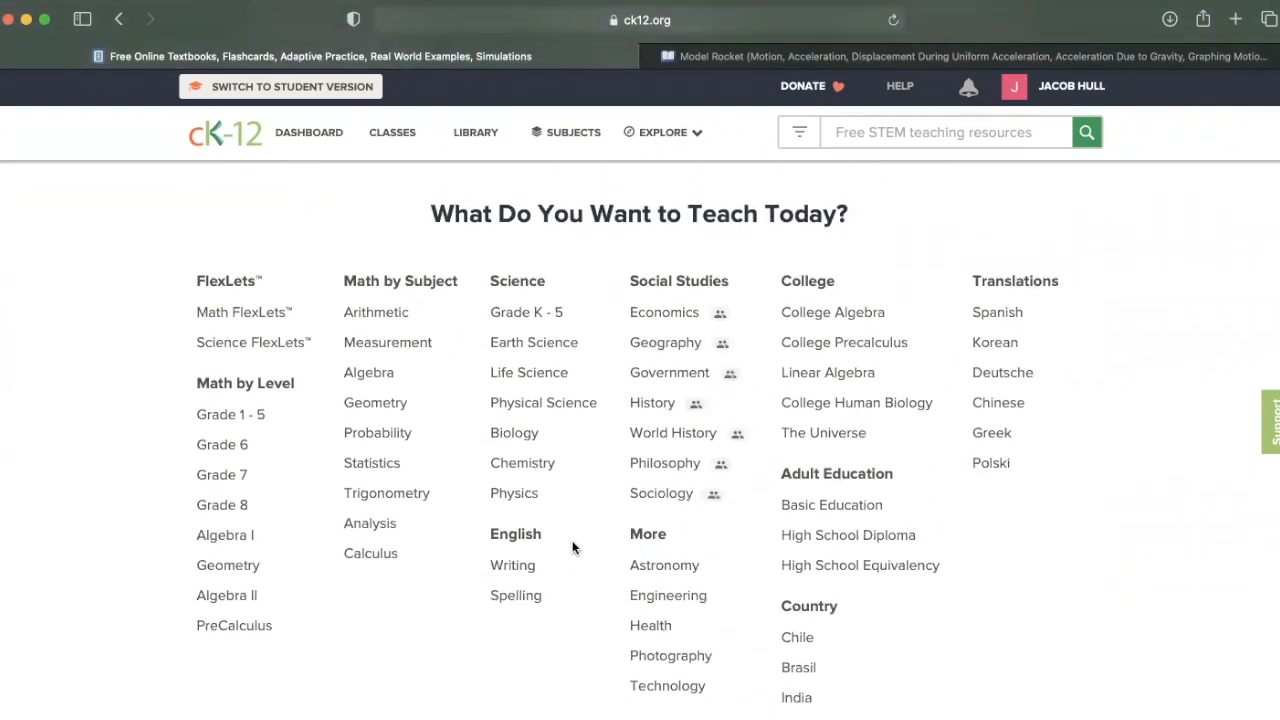
Step: Scroll the homepage so the What Do You Want to Teach Today? subject grid is in view
scroll(down, 3)
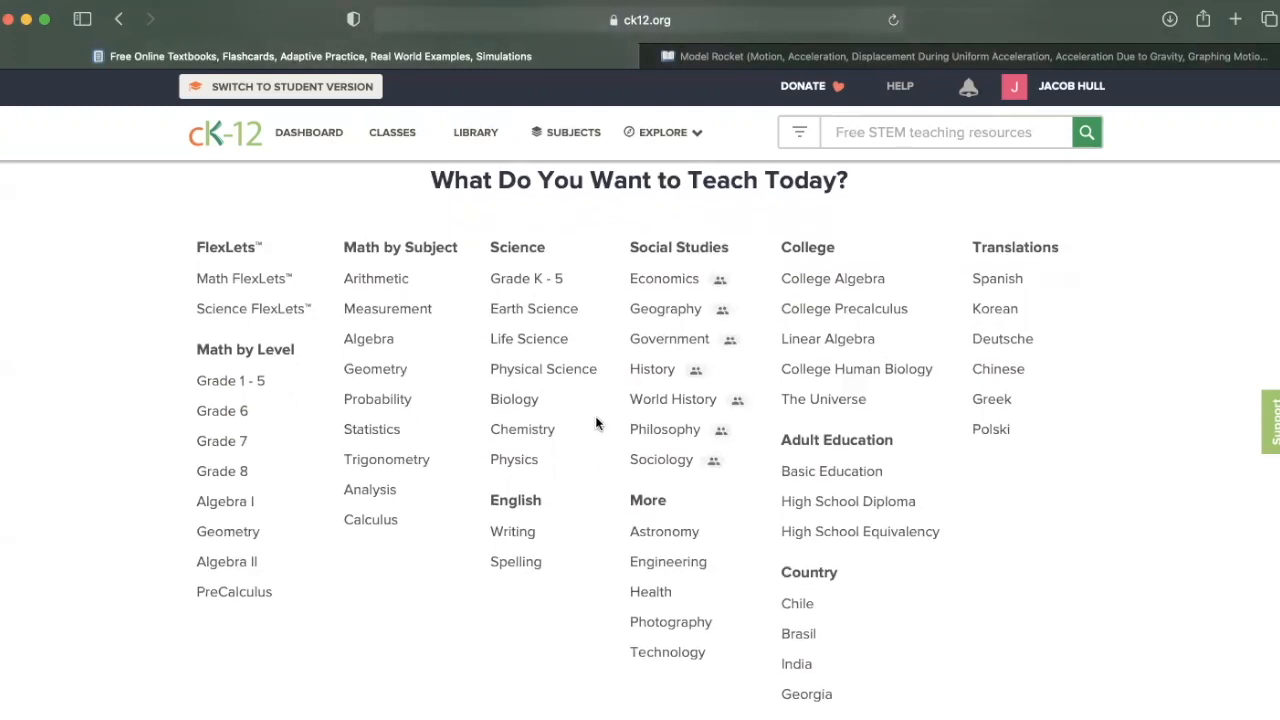
mouse_move(624, 298)
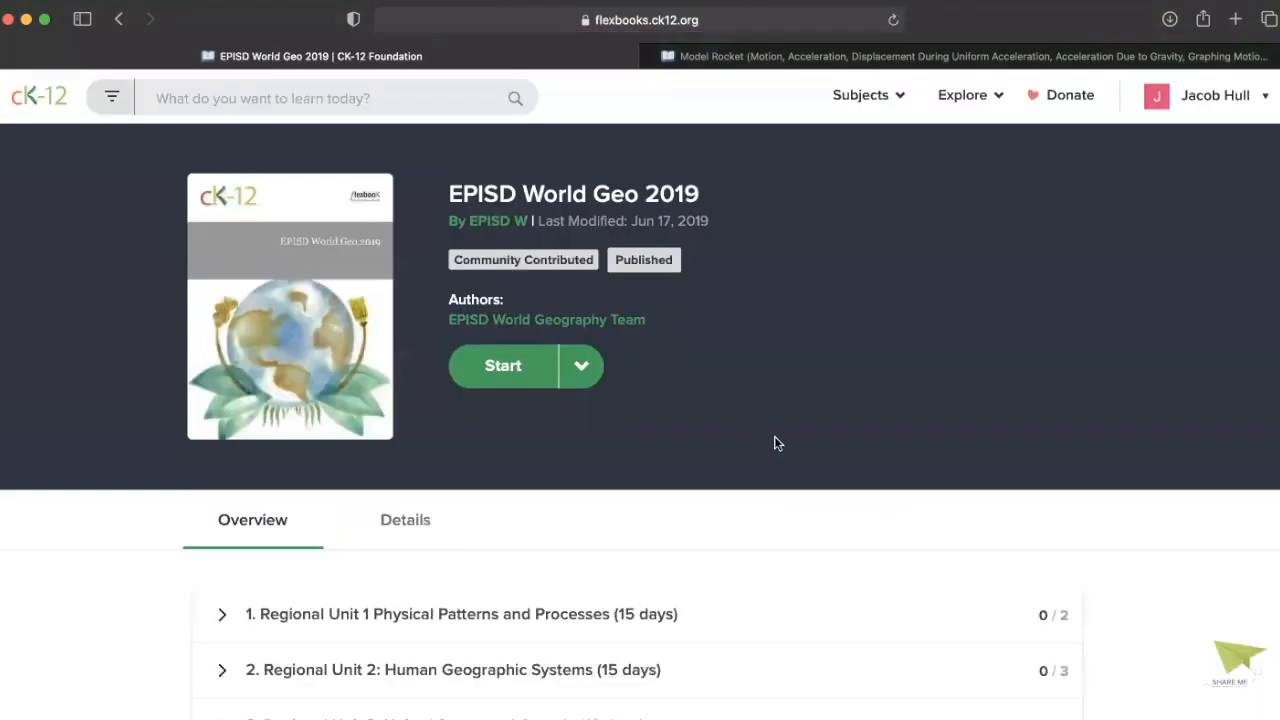
Step: Scroll the EPISD World Geo 2019 FlexBook to its Overview list of regional units
scroll(down, 3)
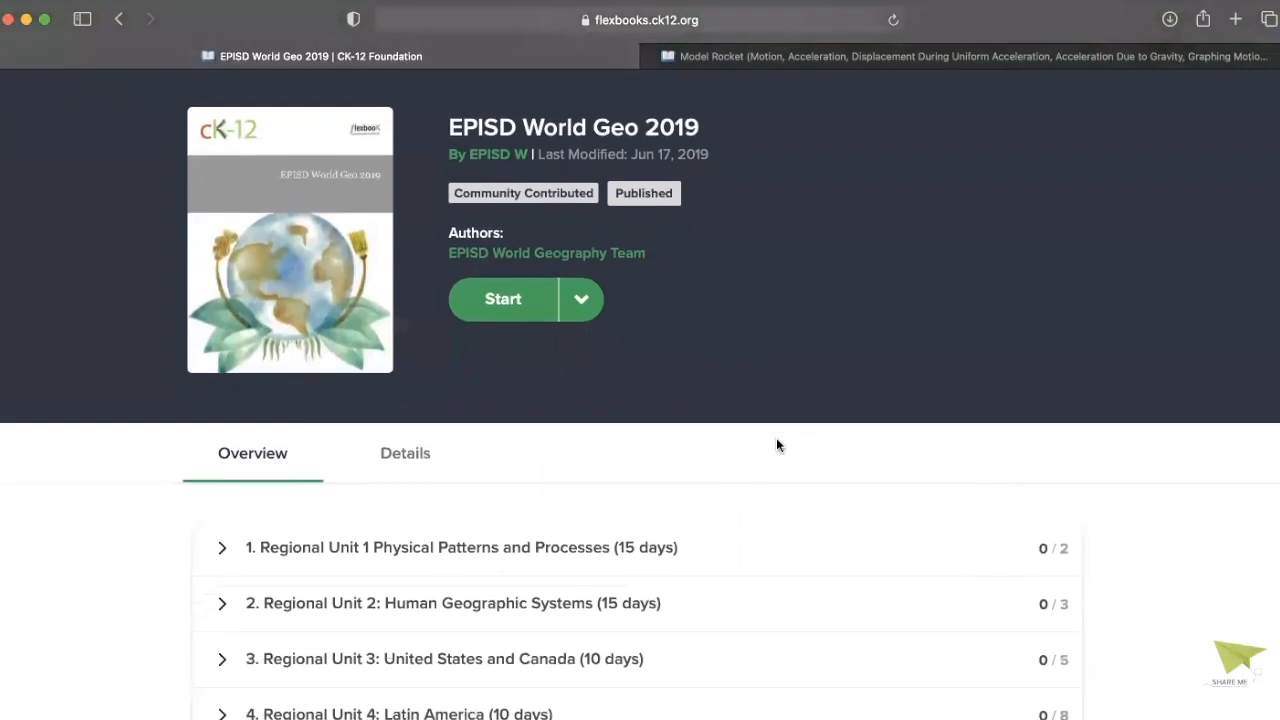
scroll(down, 3)
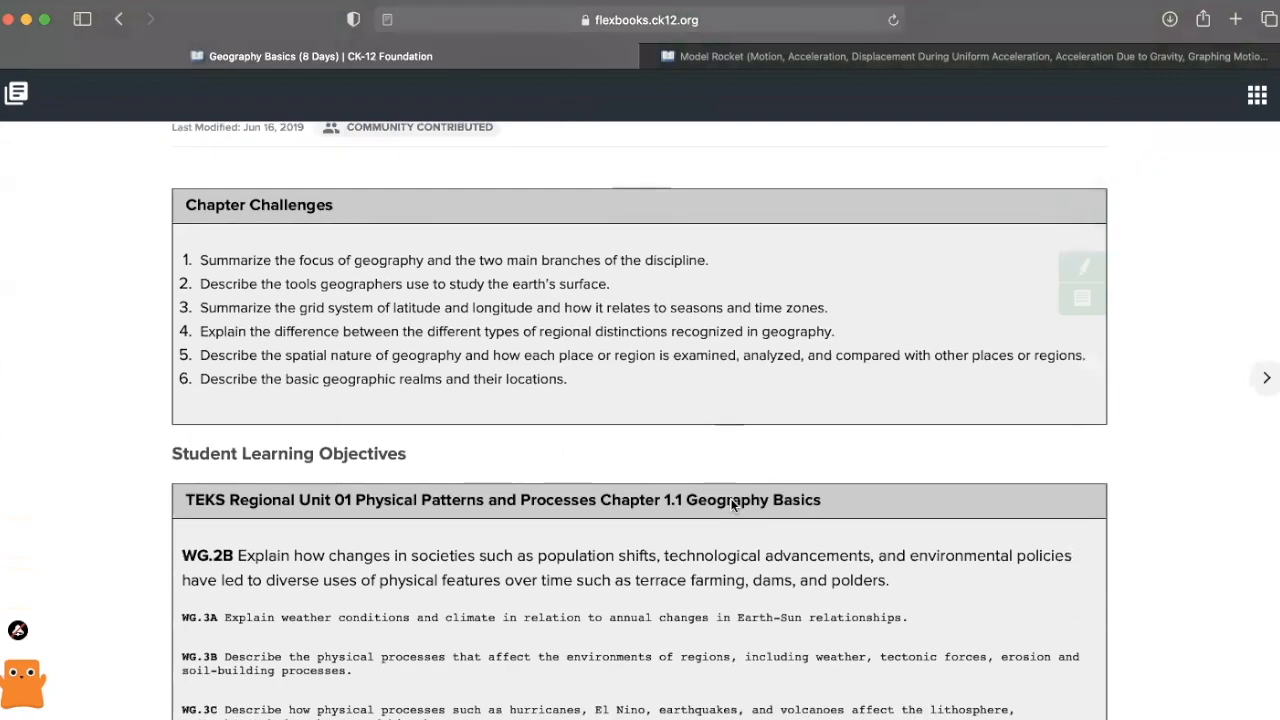
Step: Scroll the Geography Basics lesson past the Eratosthenes map to the physical geography subfields
scroll(down, 3)
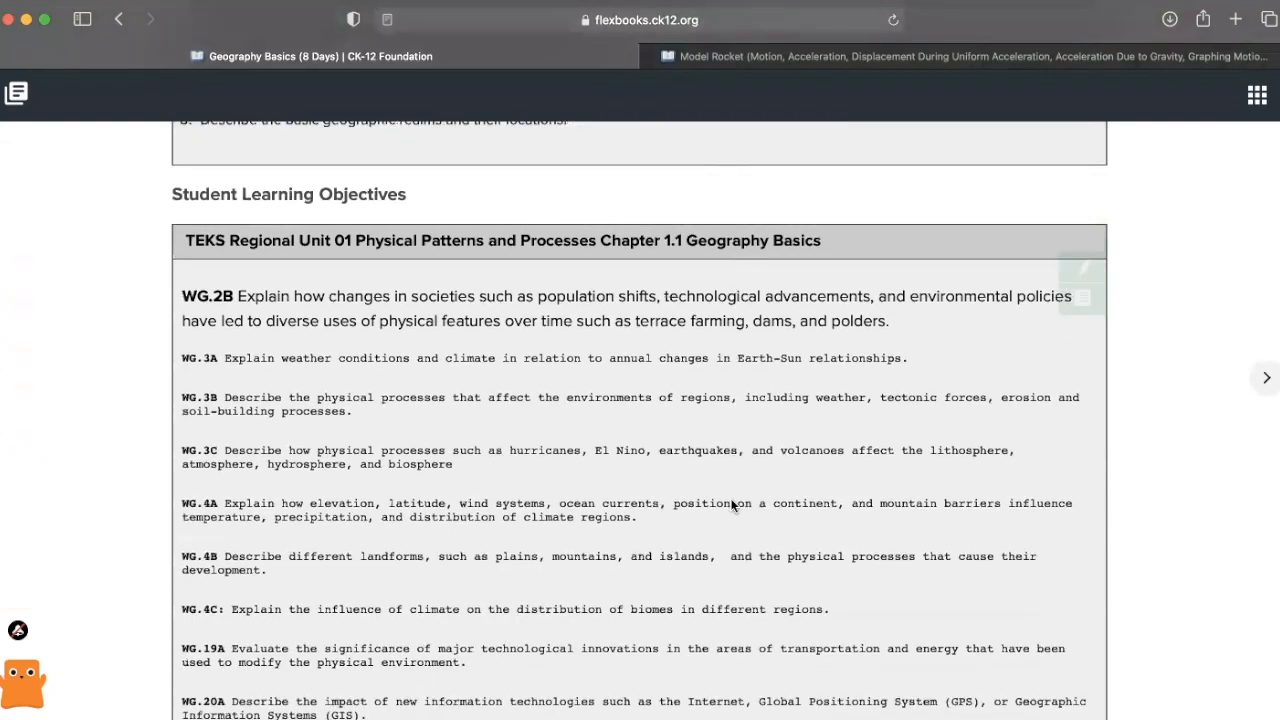
scroll(down, 3)
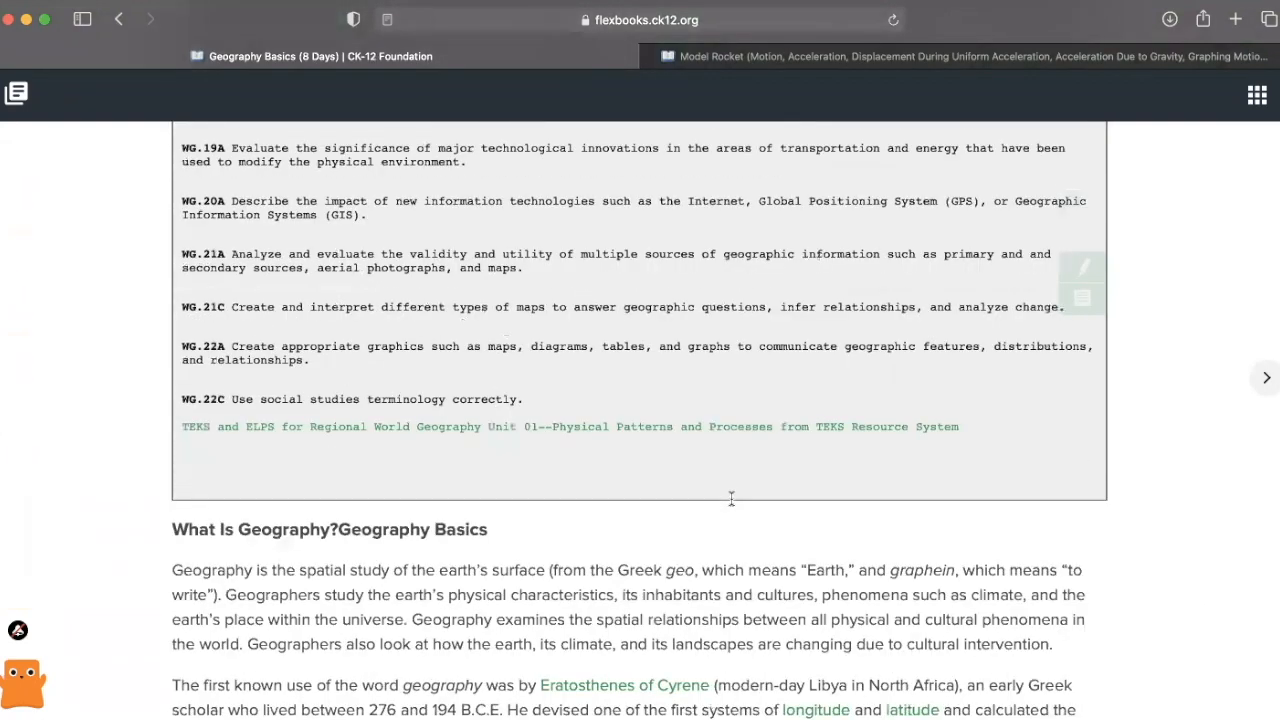
scroll(down, 3)
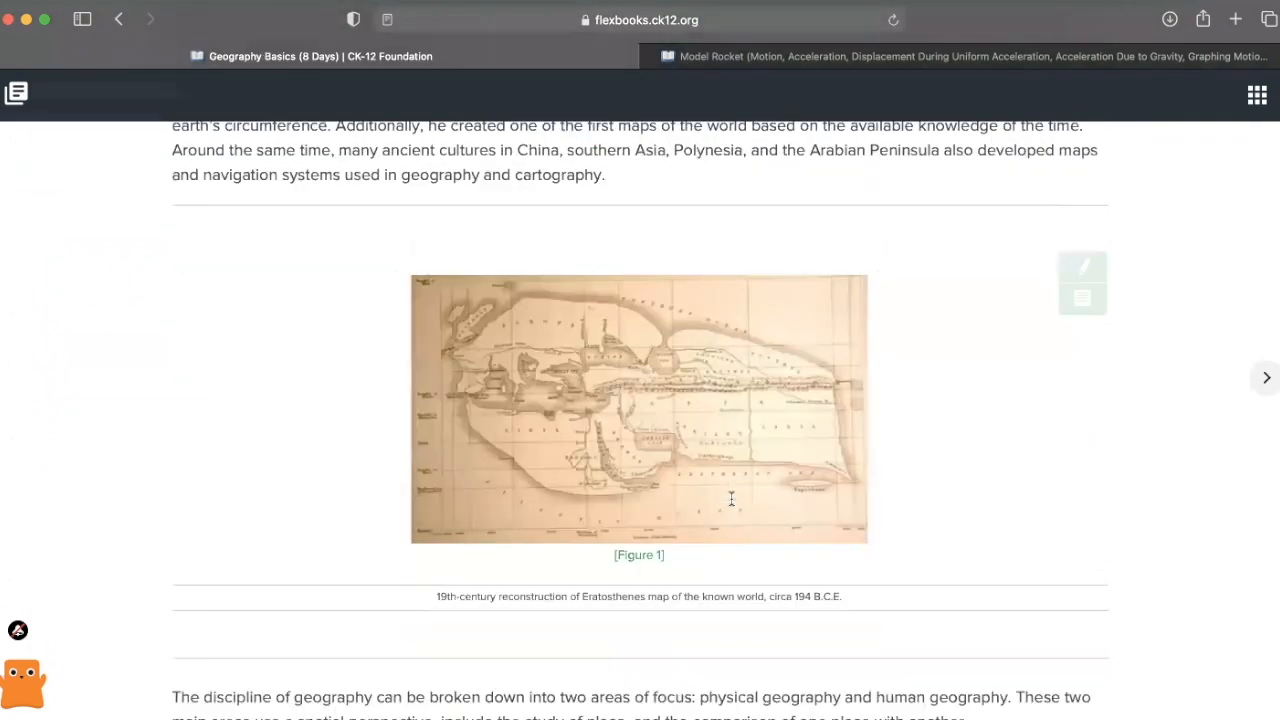
scroll(down, 3)
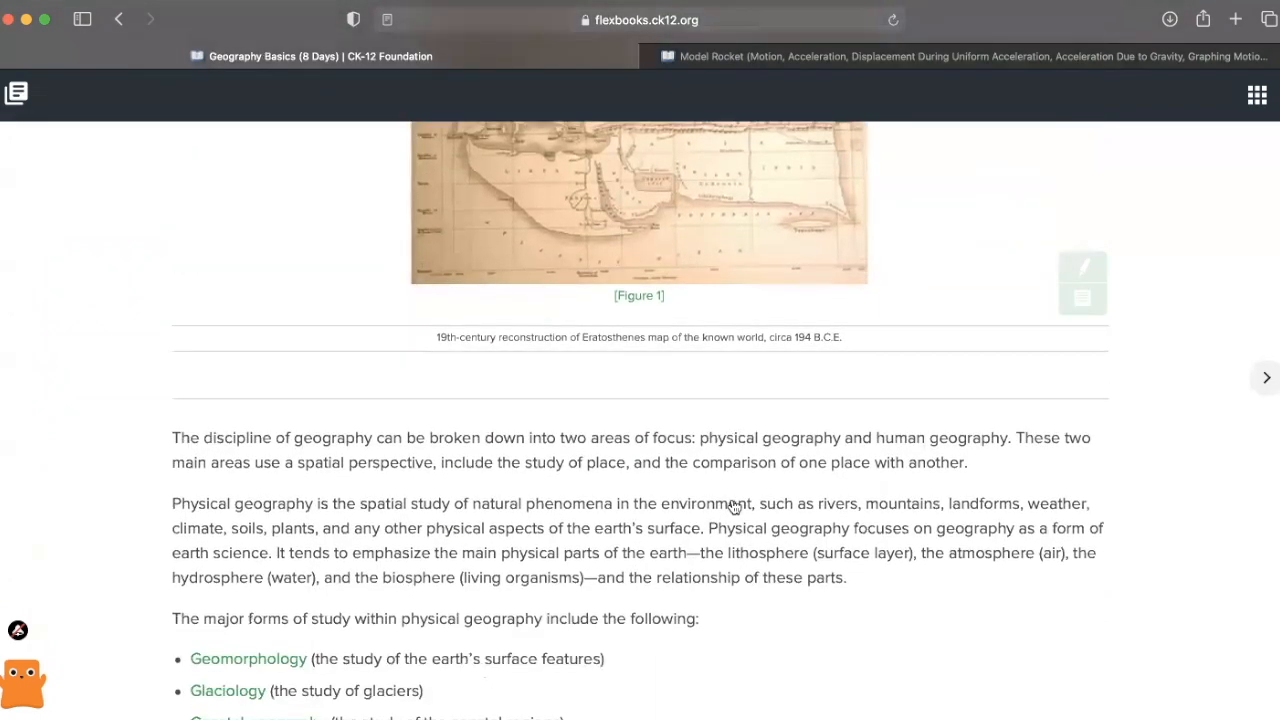
scroll(down, 3)
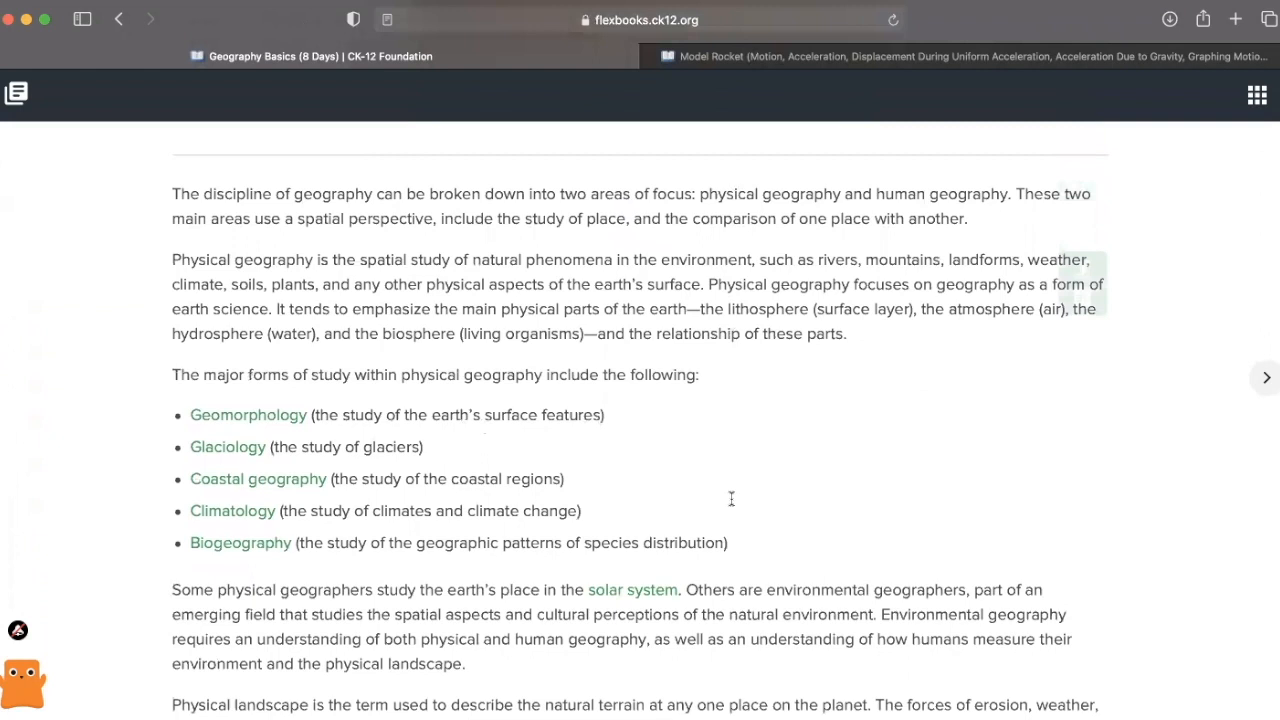
scroll(down, 3)
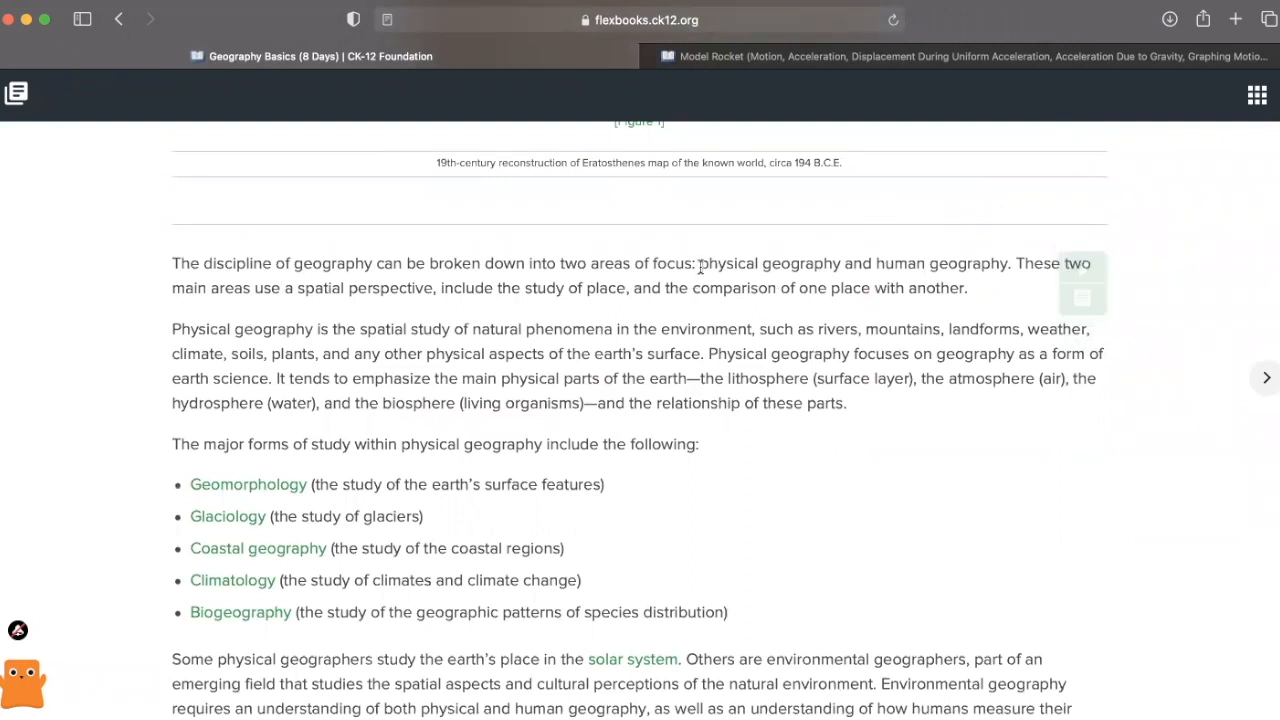
Step: Highlight 'physical geography and human geography' and start a note with the text 'Exampl'
drag(700, 264, 1008, 264)
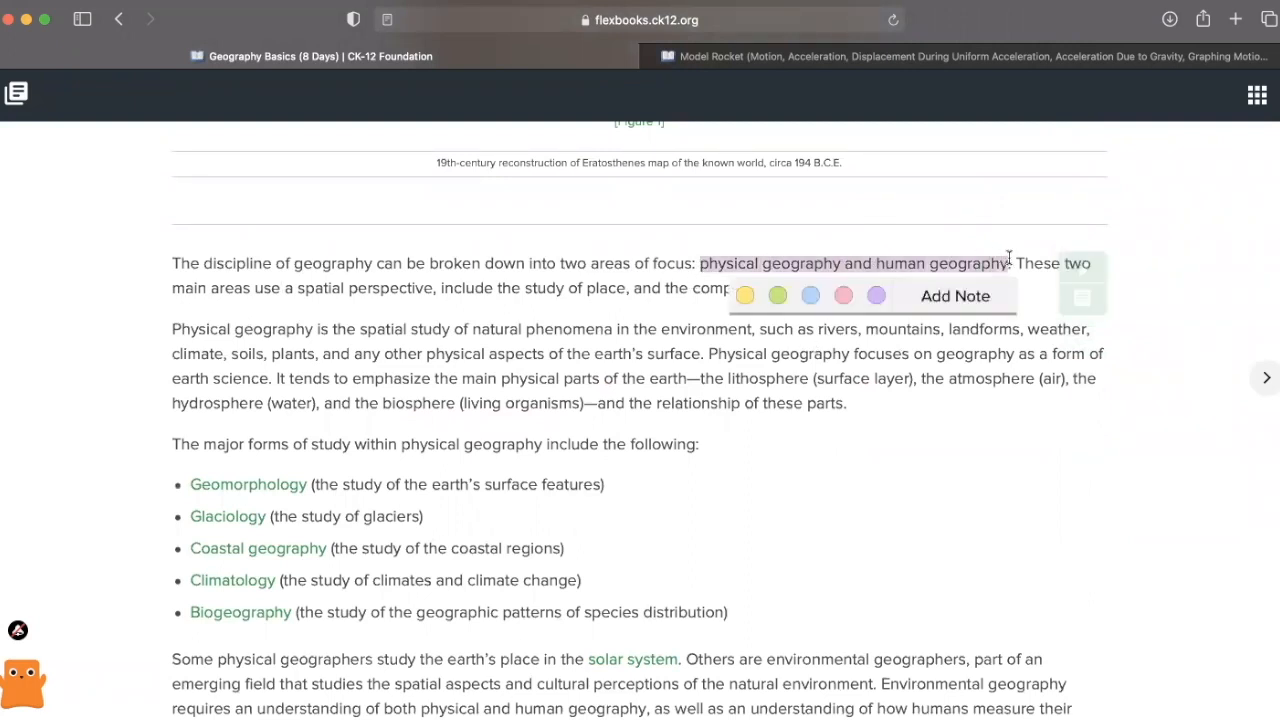
click(954, 296)
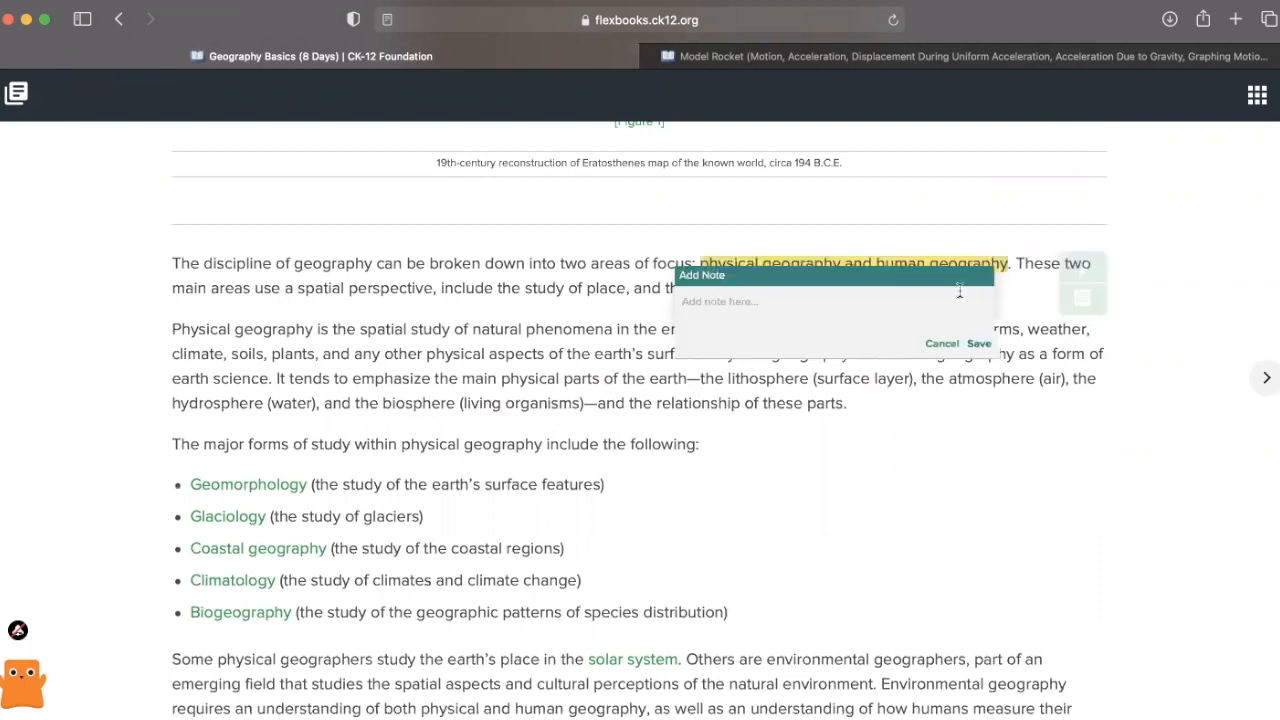
text(Exampl)
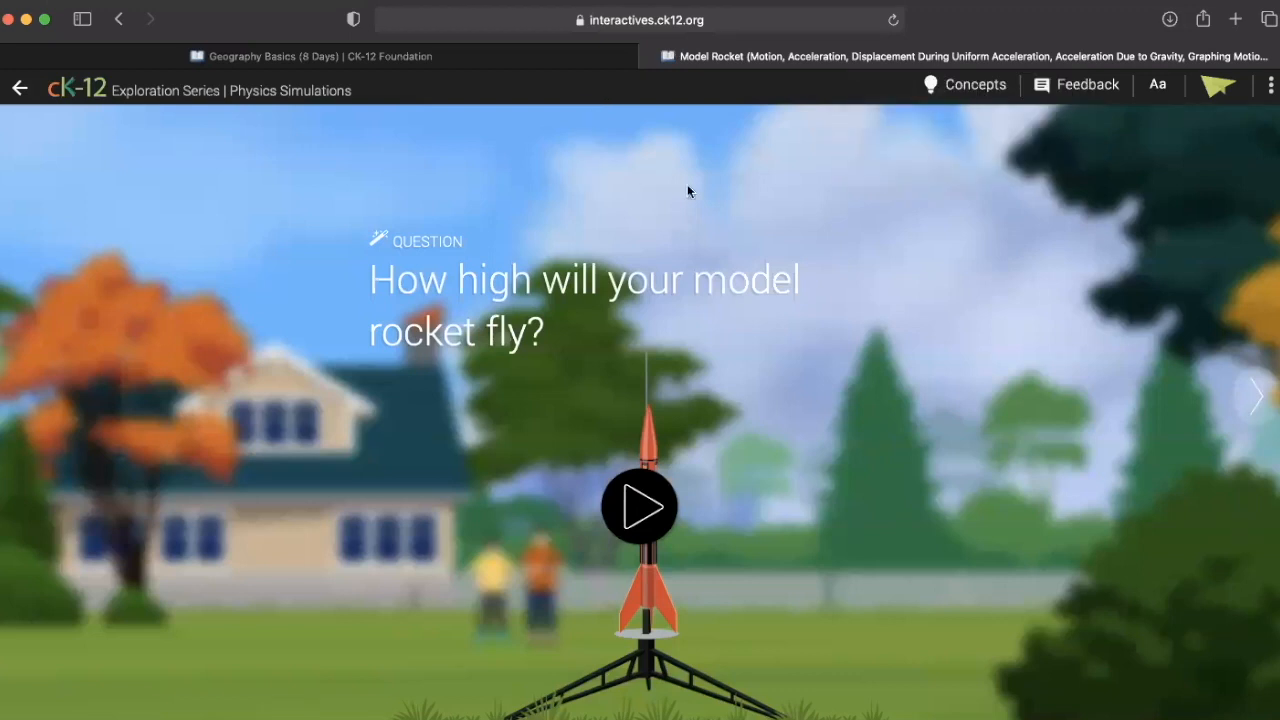
mouse_move(904, 464)
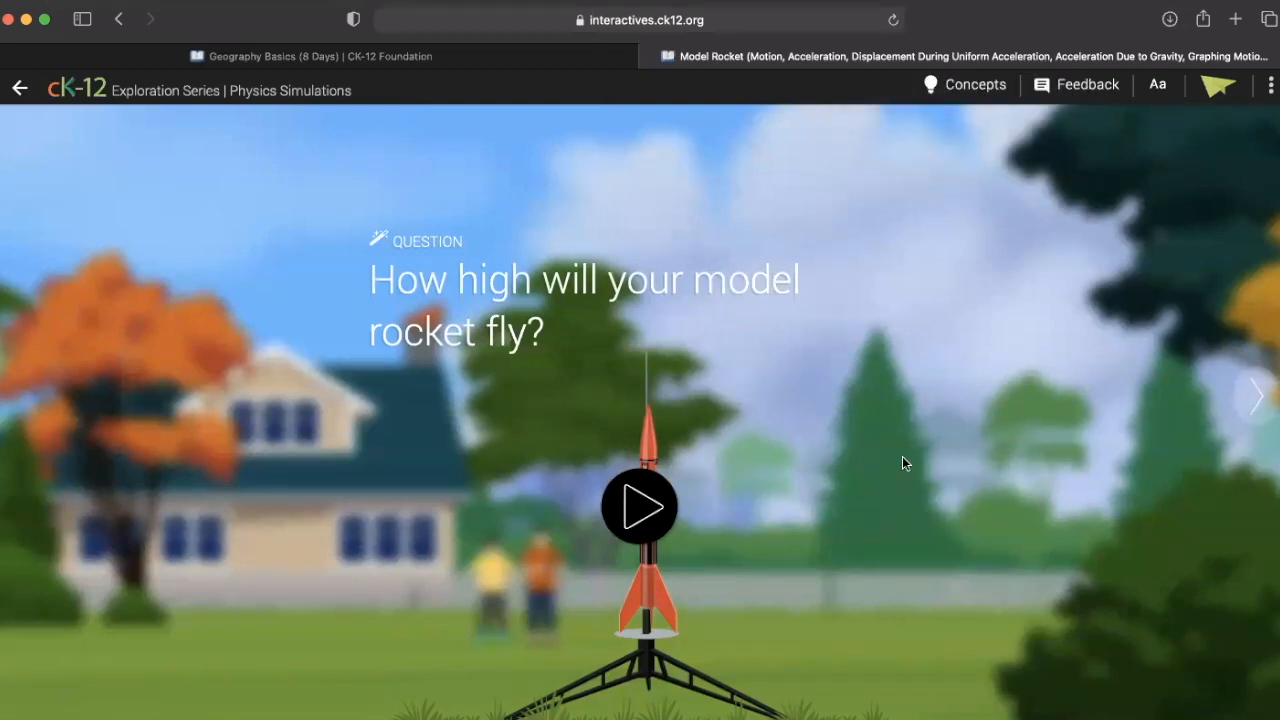
mouse_move(732, 382)
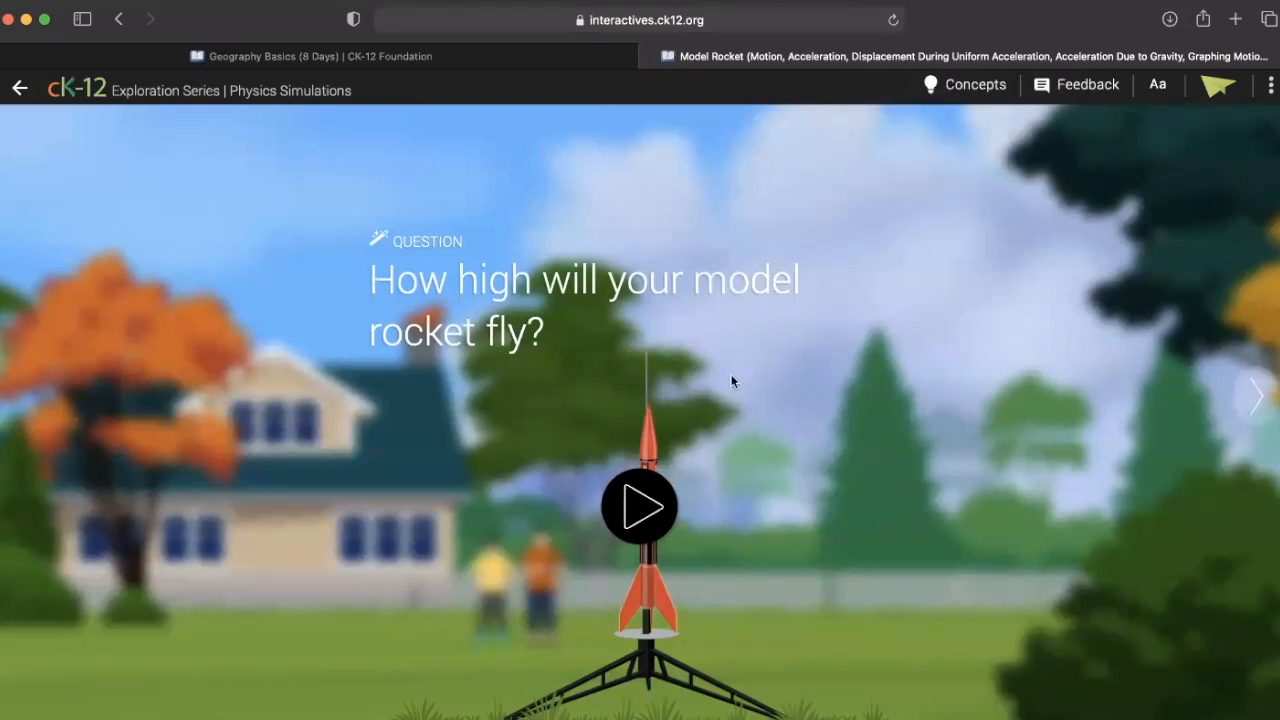
mouse_move(790, 388)
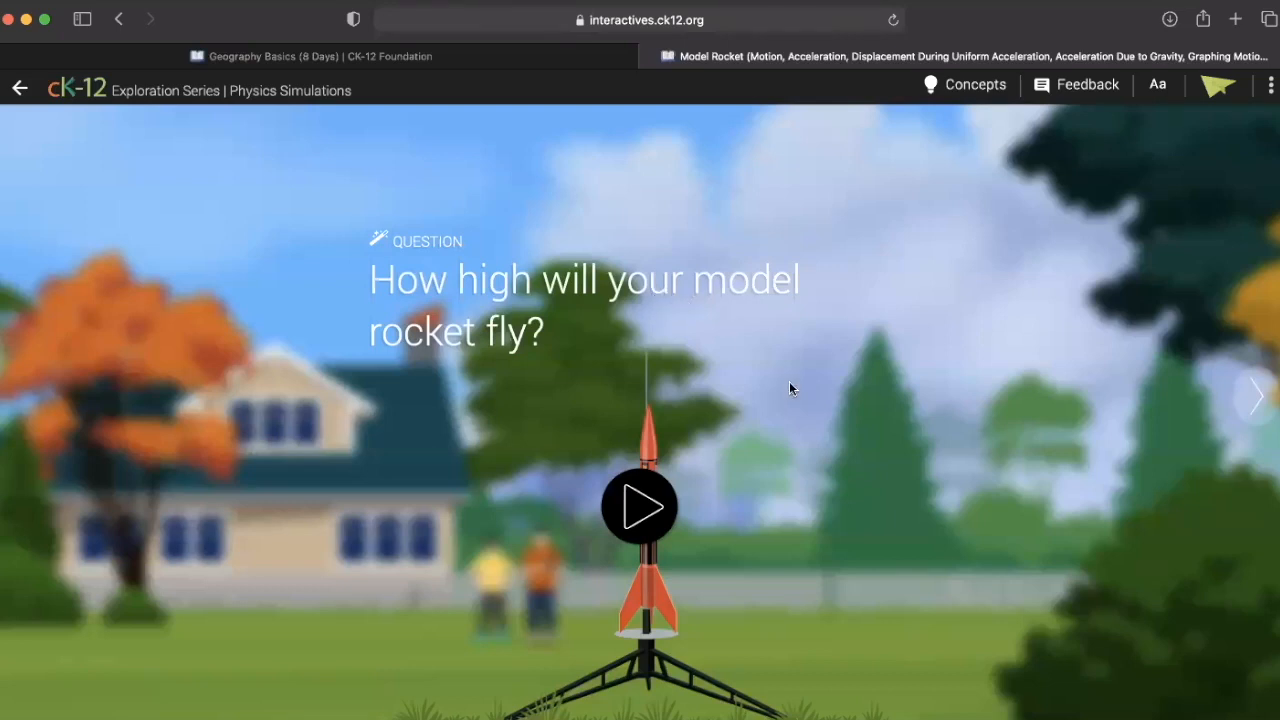
mouse_move(796, 490)
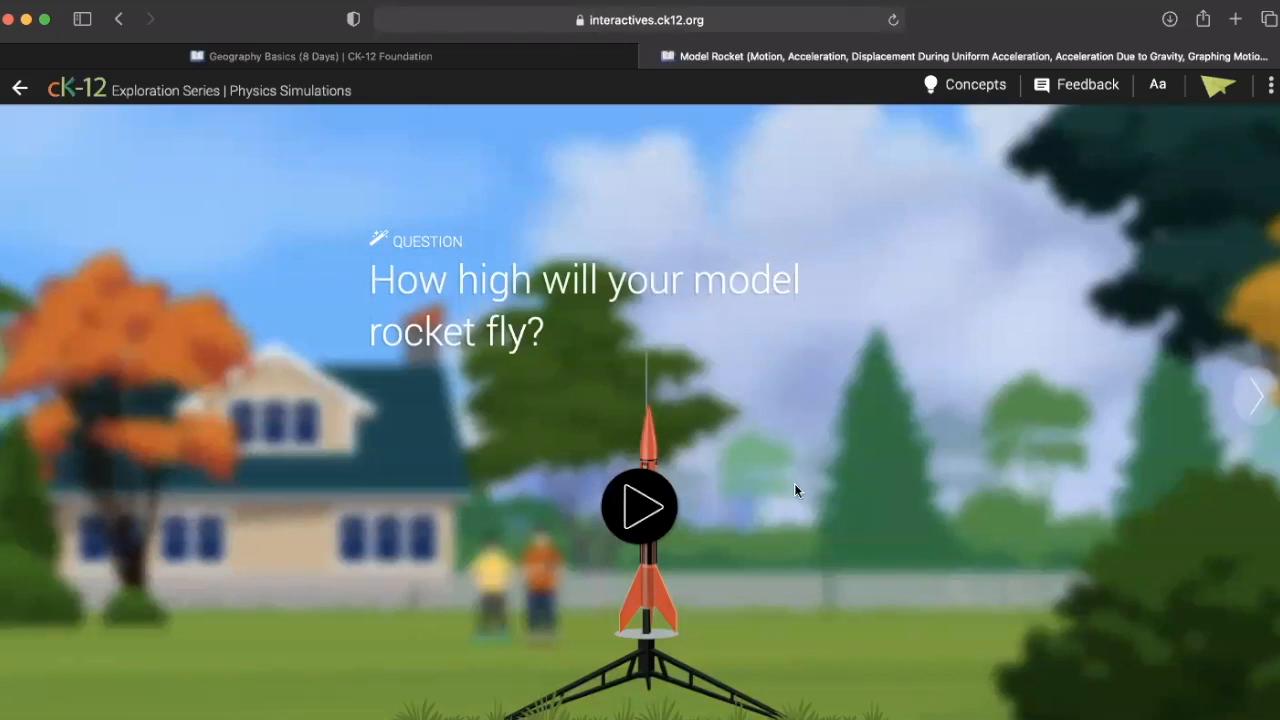
mouse_move(484, 516)
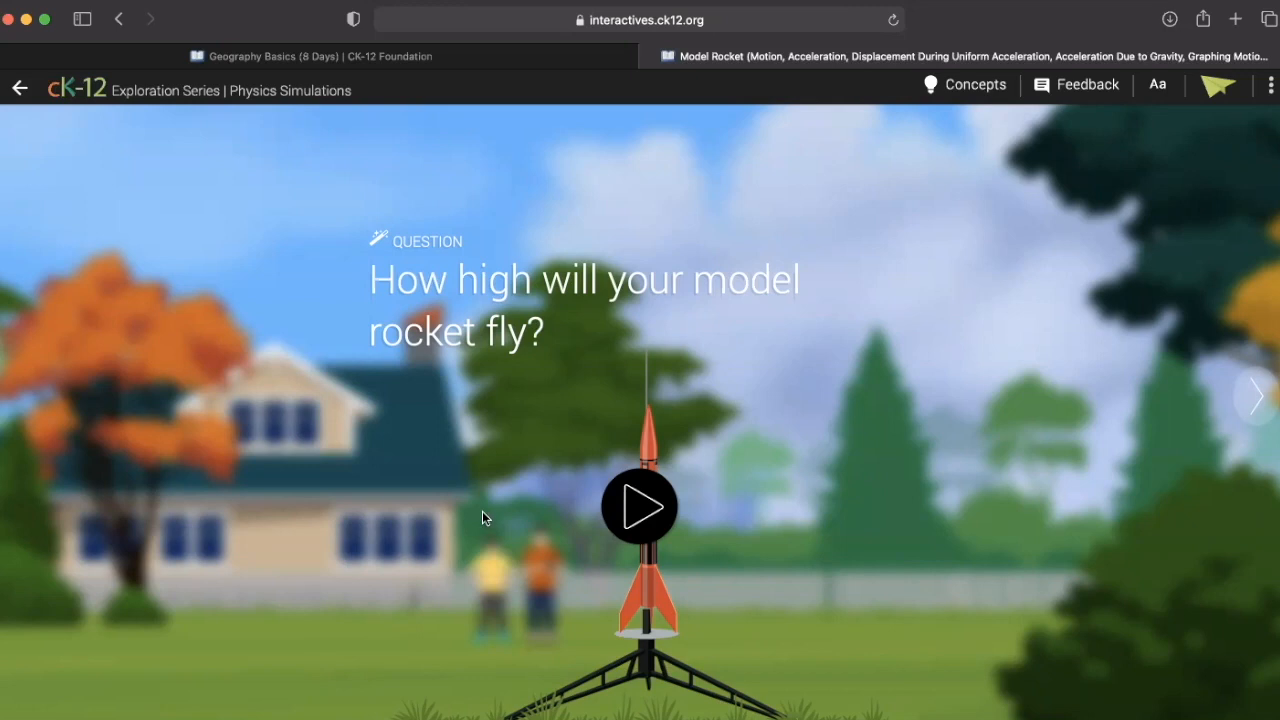
mouse_move(560, 440)
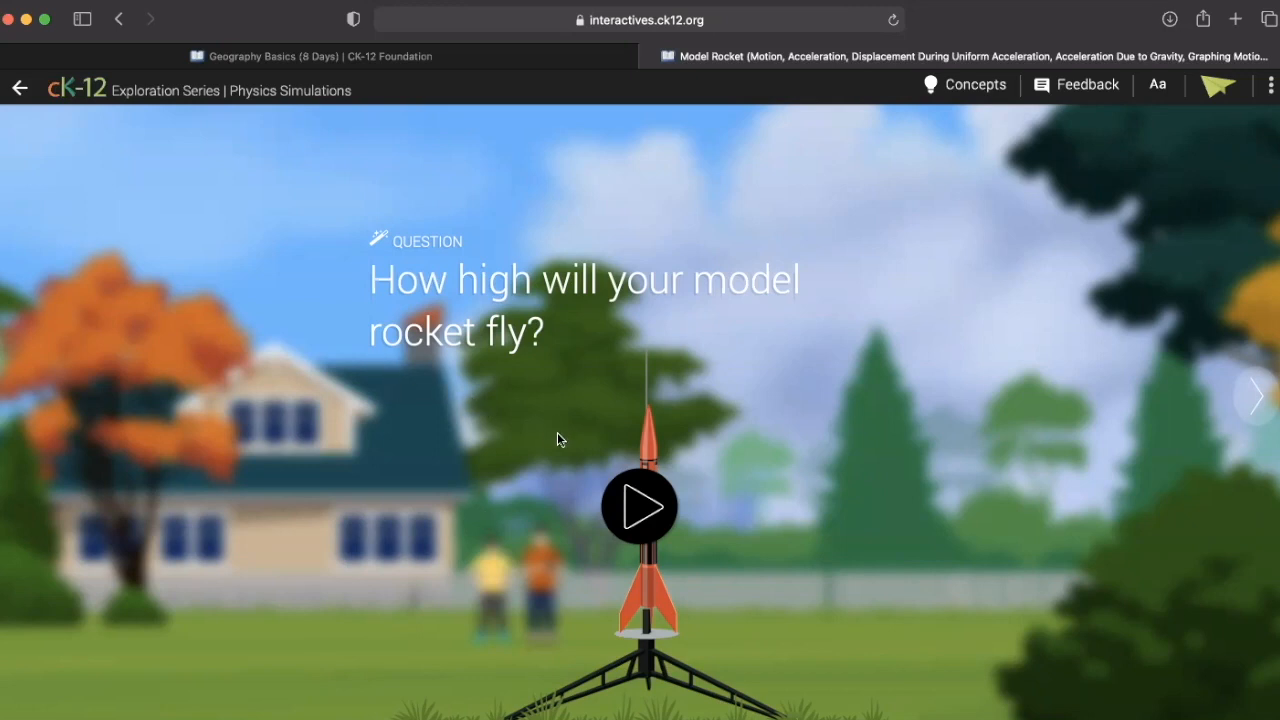
Step: Start the Model Rocket simulation from its question screen
click(640, 504)
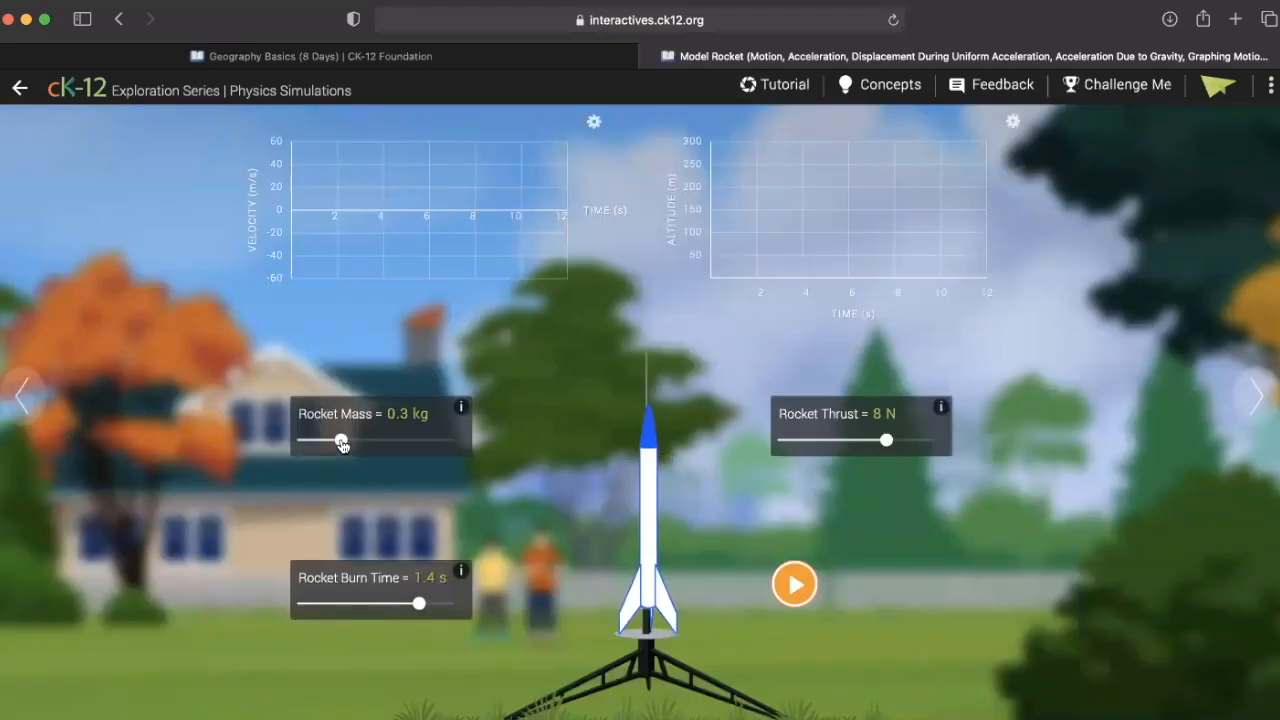
Step: Set rocket mass 0.5 kg, burn time 1.2 s and thrust 10 N, then launch the rocket
drag(340, 440, 430, 440)
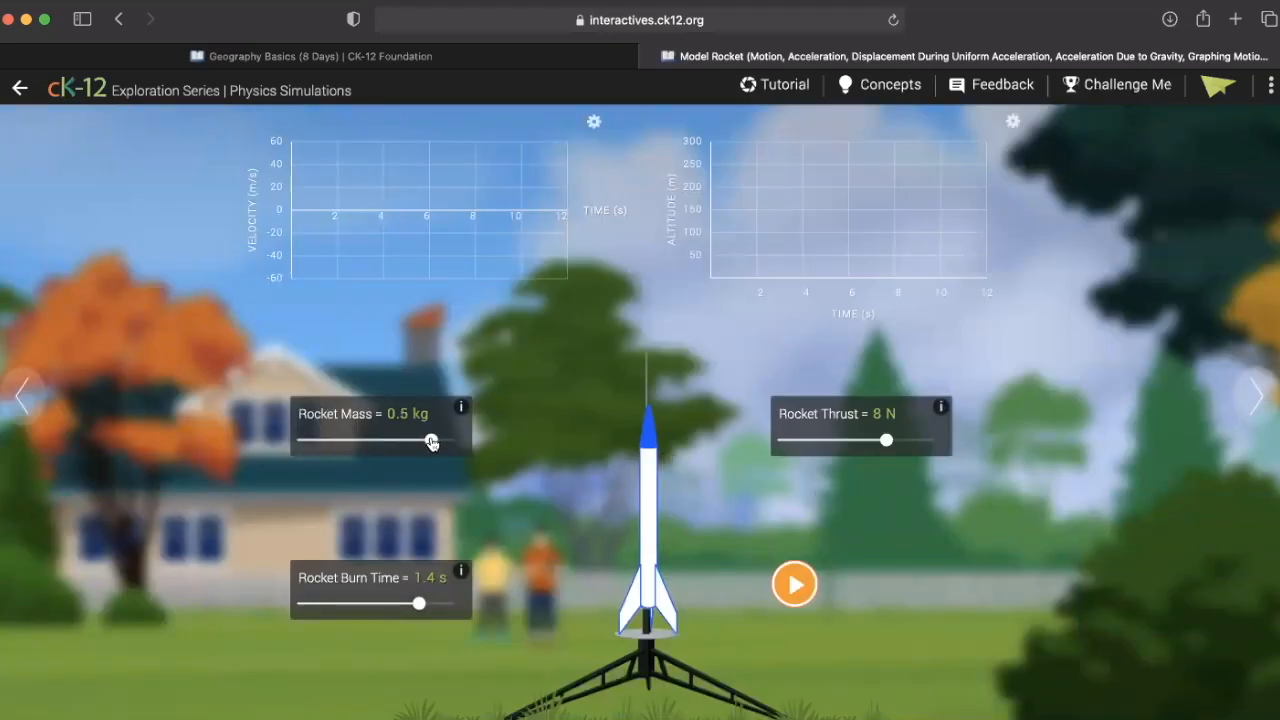
drag(420, 604, 356, 604)
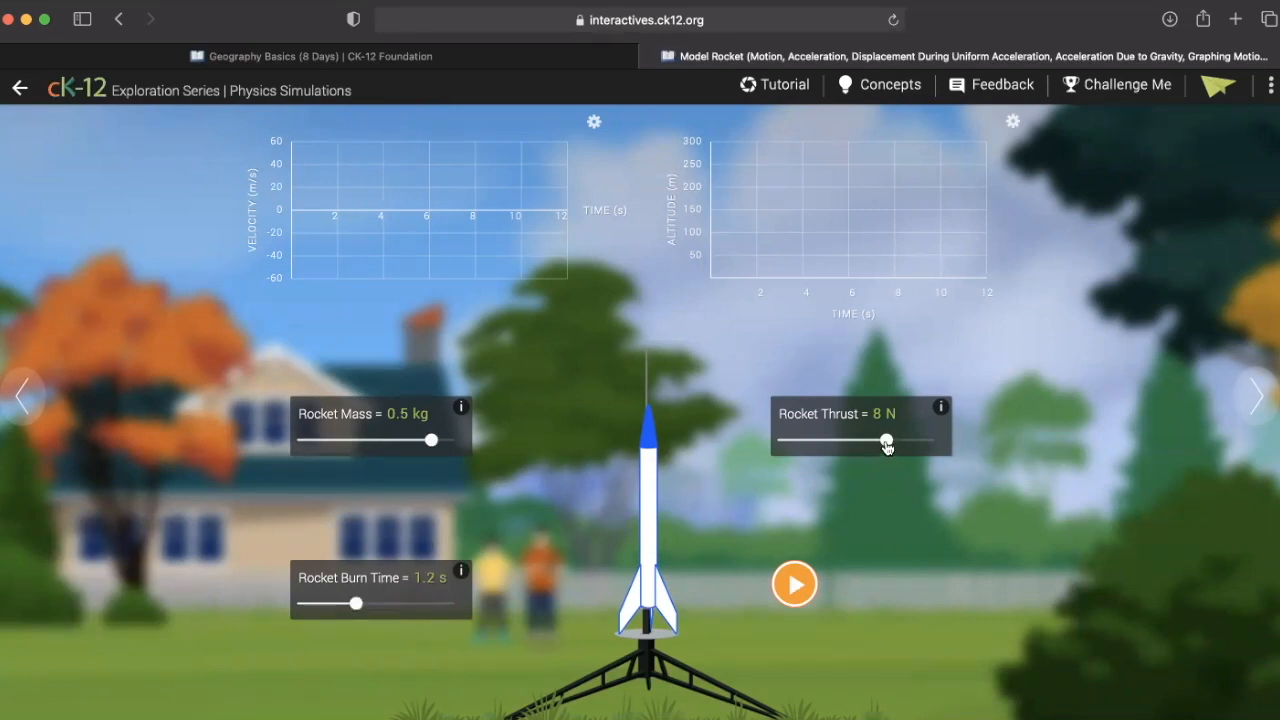
drag(884, 442, 940, 442)
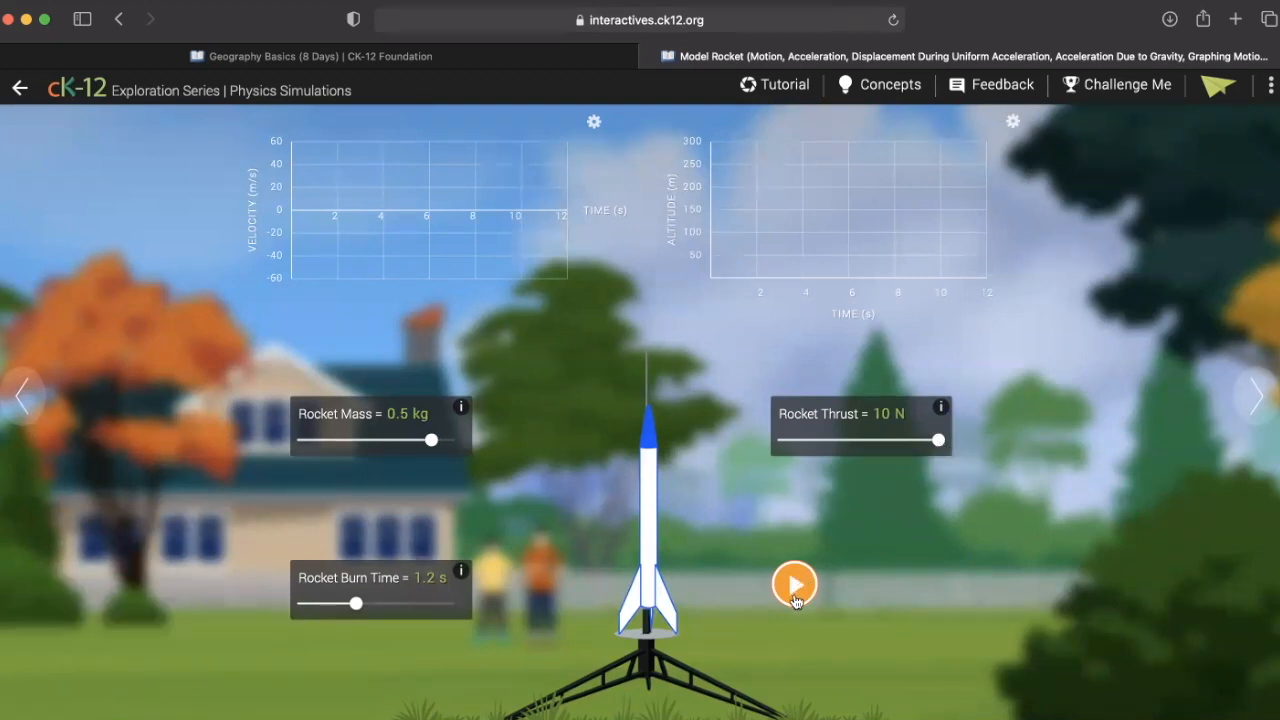
click(796, 584)
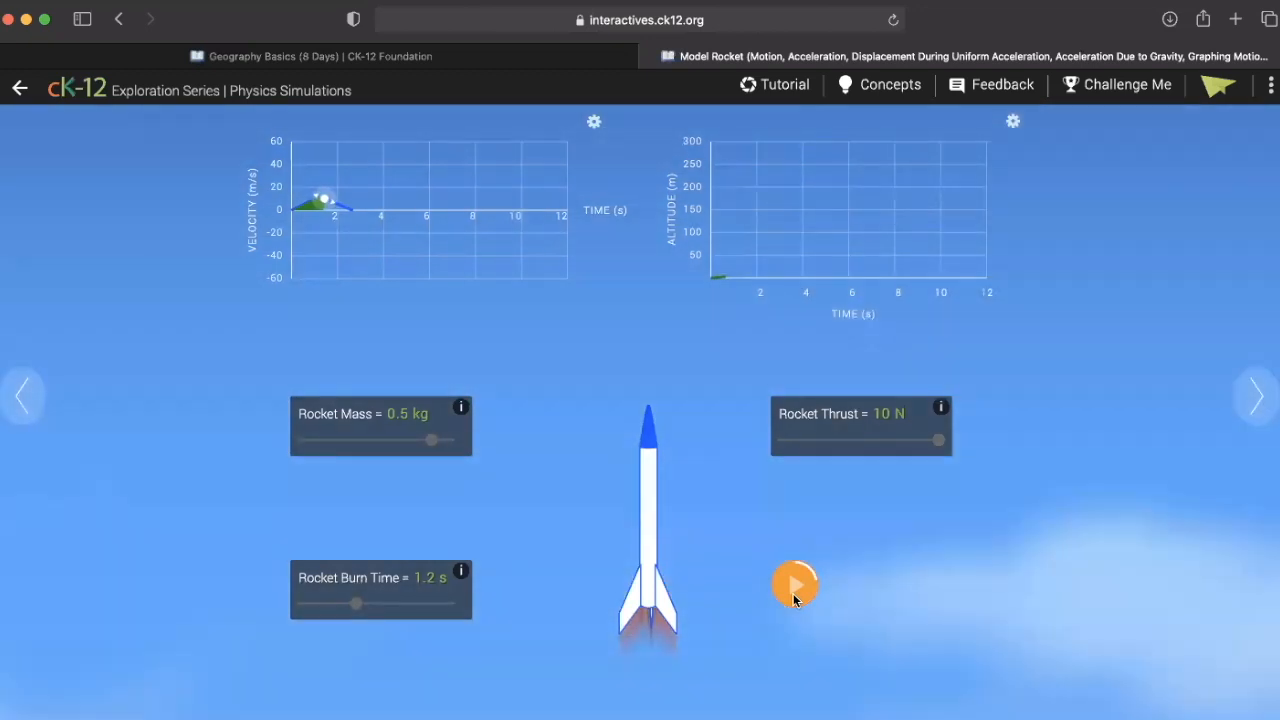
click(796, 584)
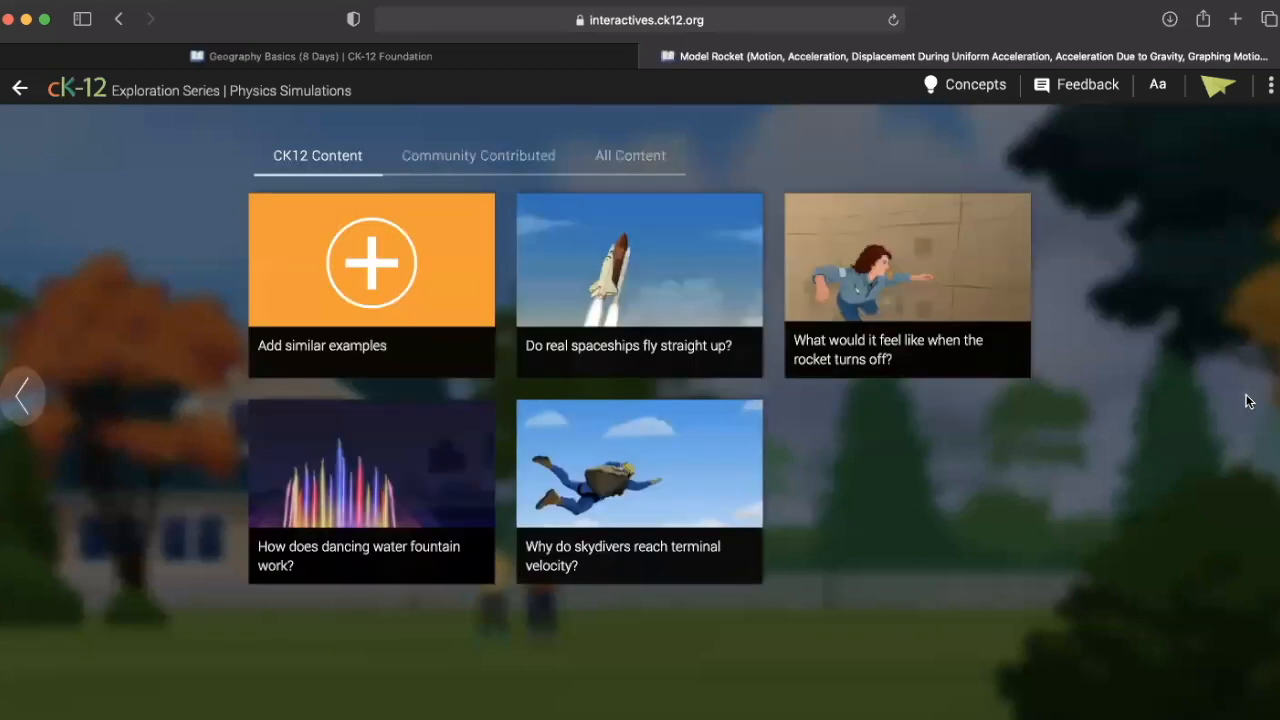
mouse_move(1034, 498)
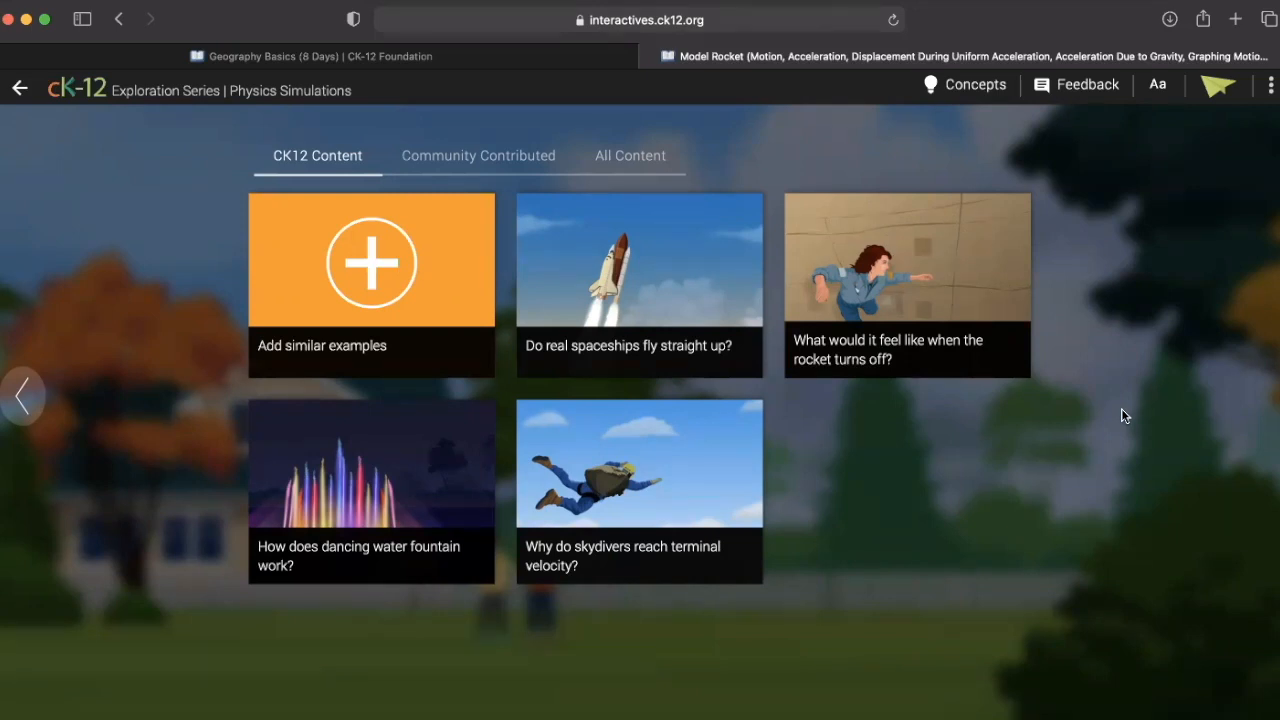
mouse_move(770, 172)
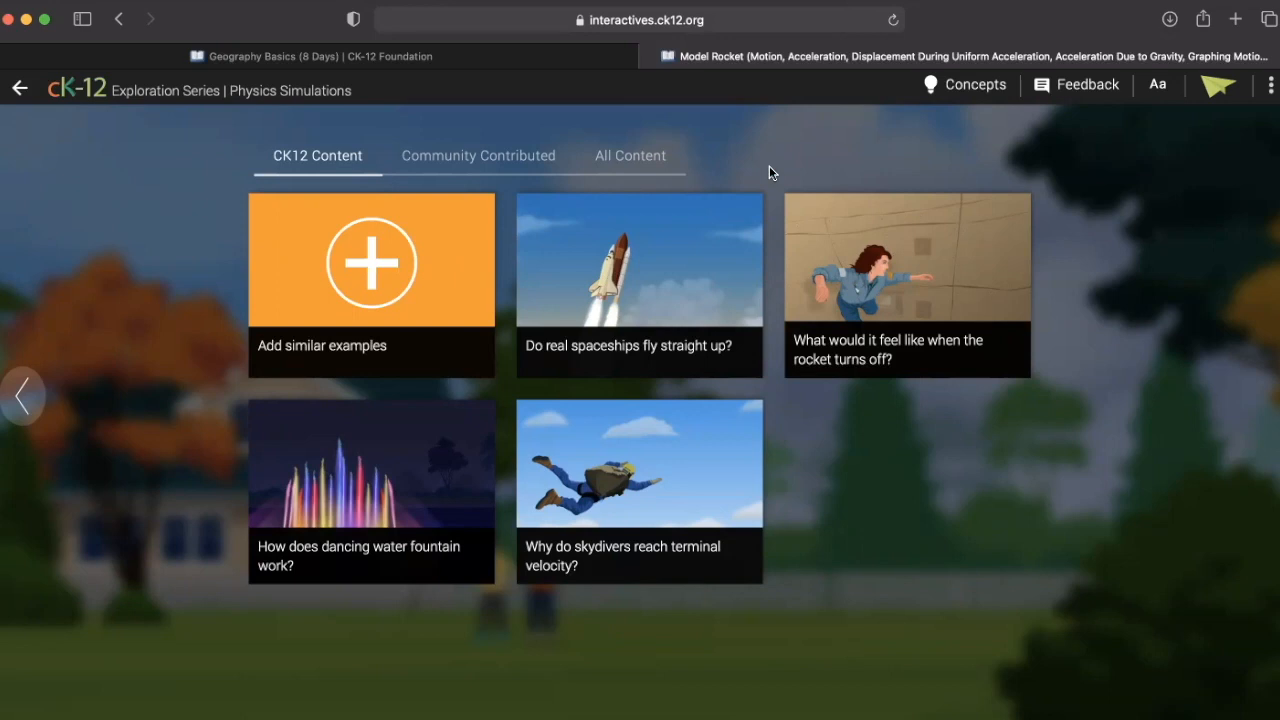
mouse_move(752, 168)
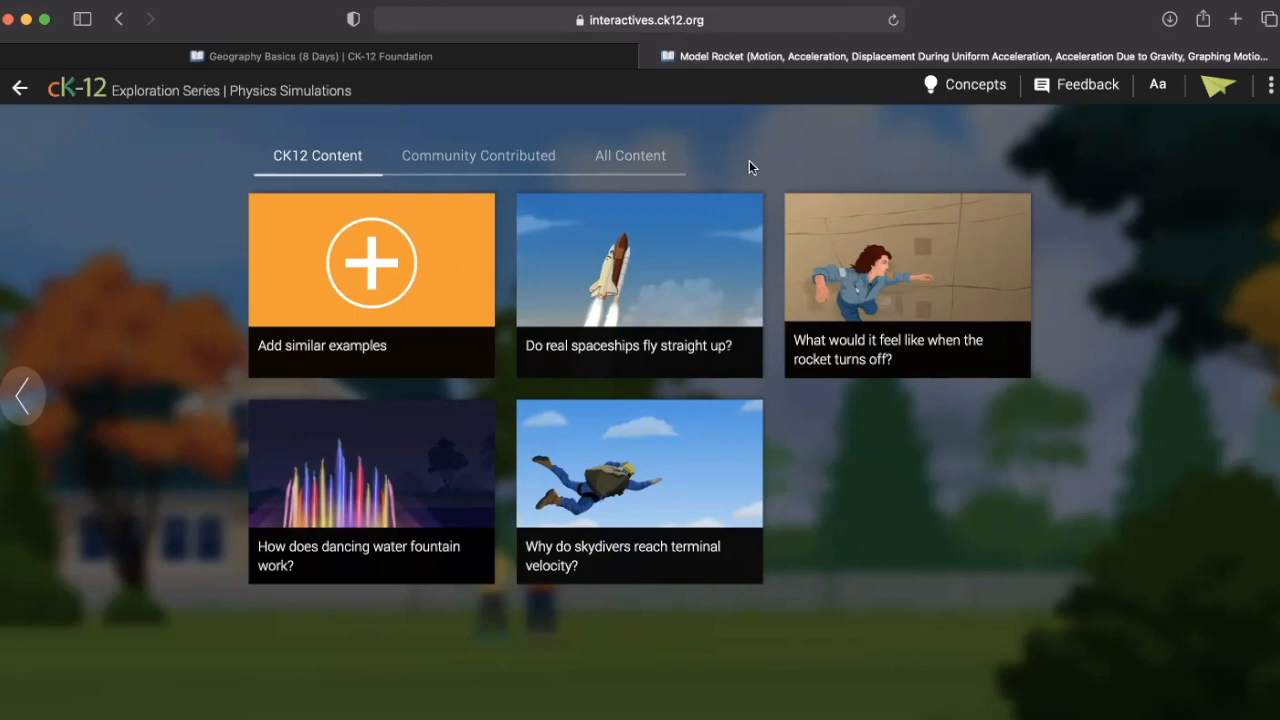
mouse_move(724, 148)
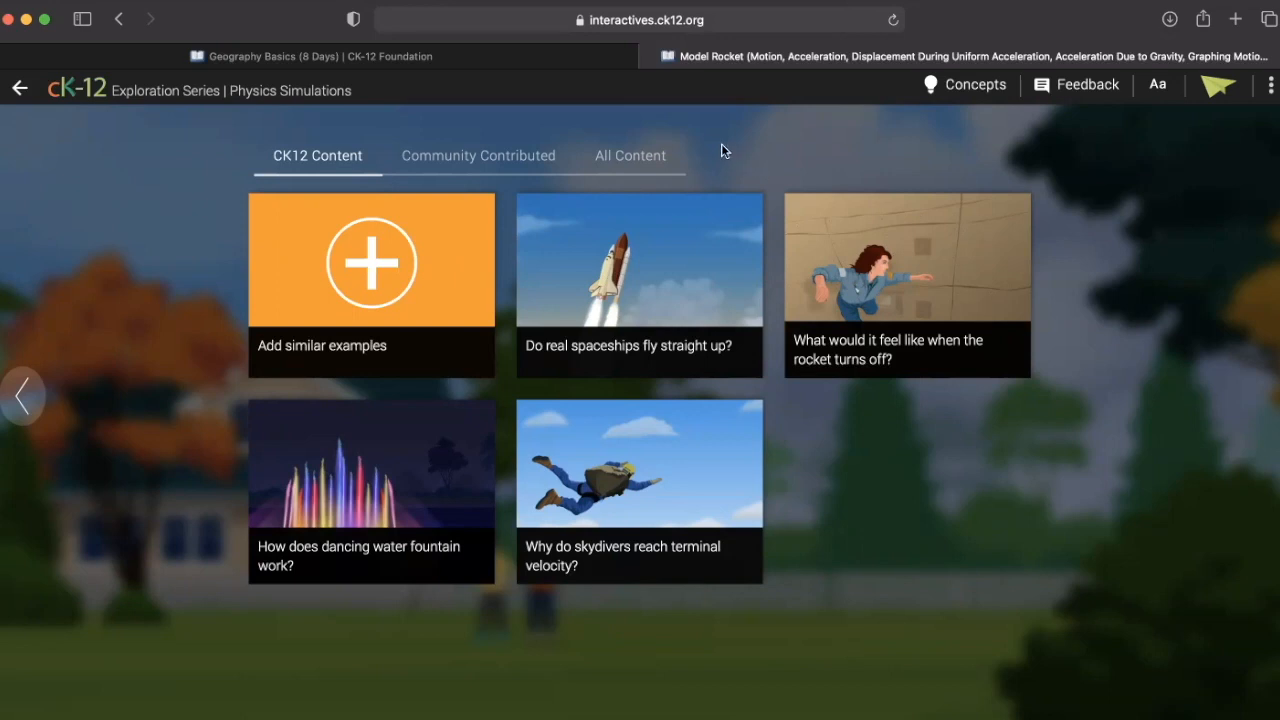